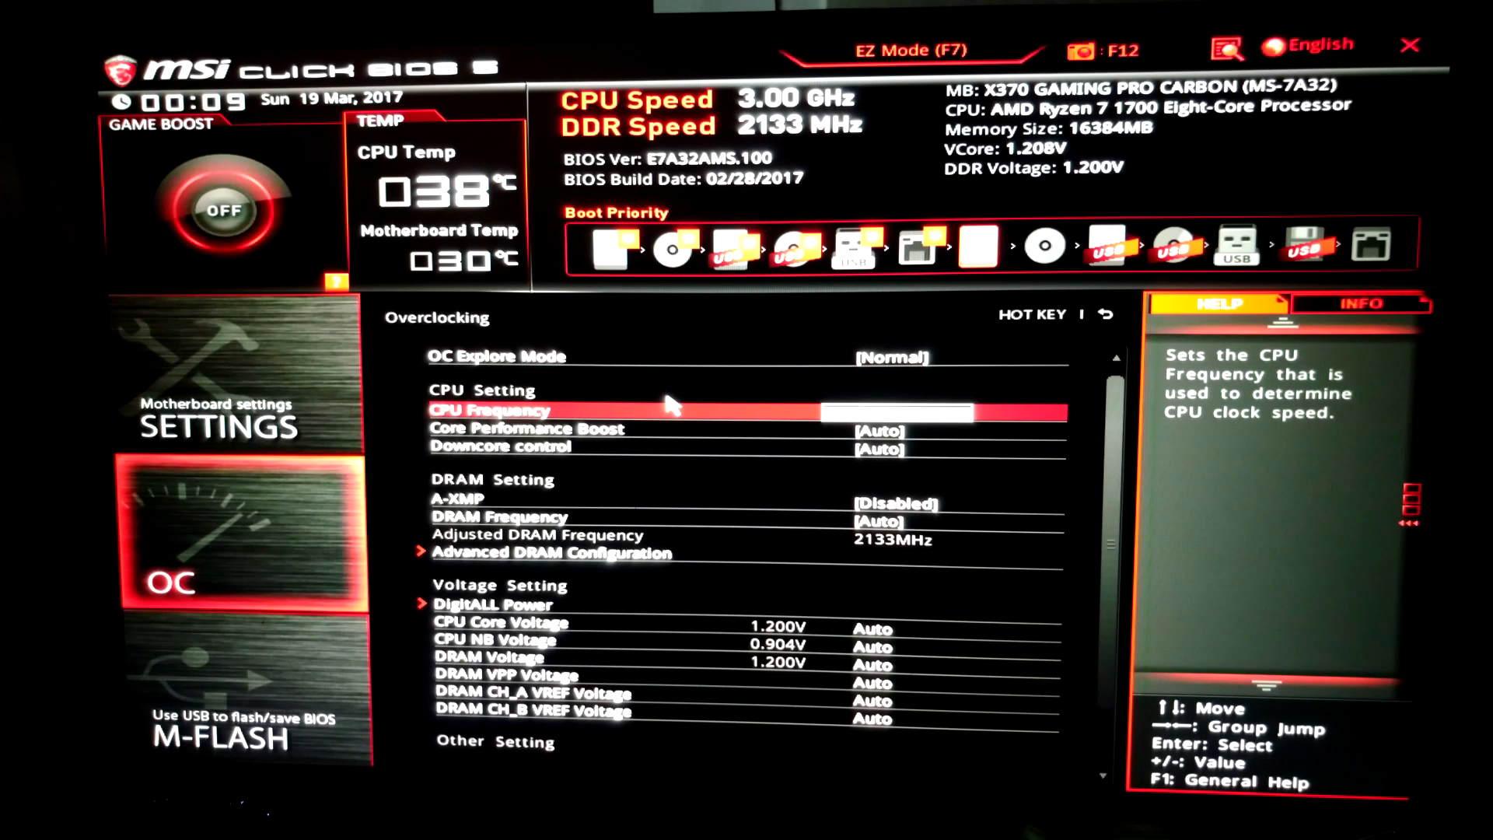
Step: Set OC Explore Mode to Expert and disable Core Performance Boost with CPU frequency 3600
click(678, 356)
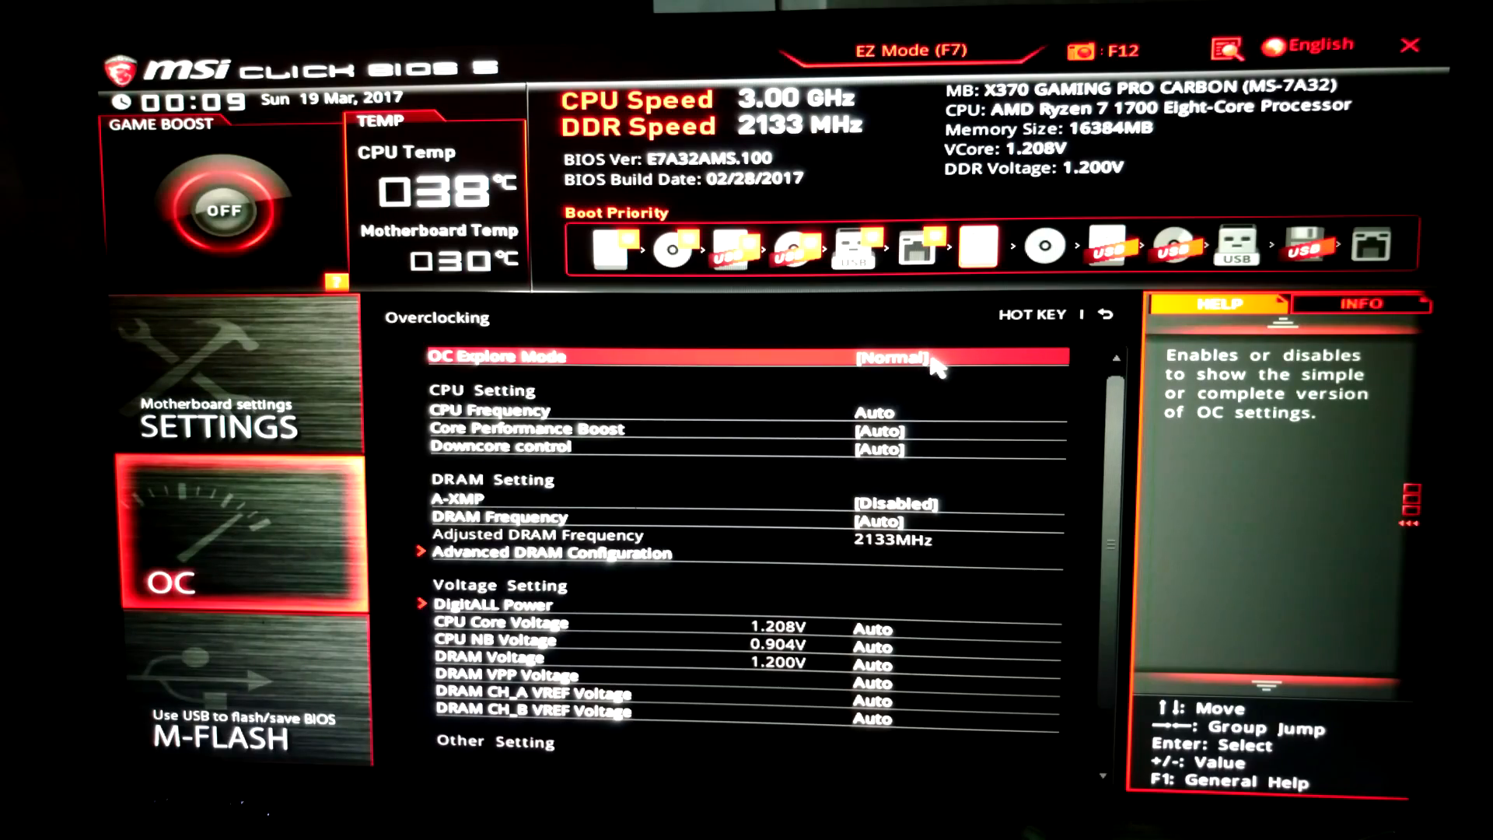
click(889, 358)
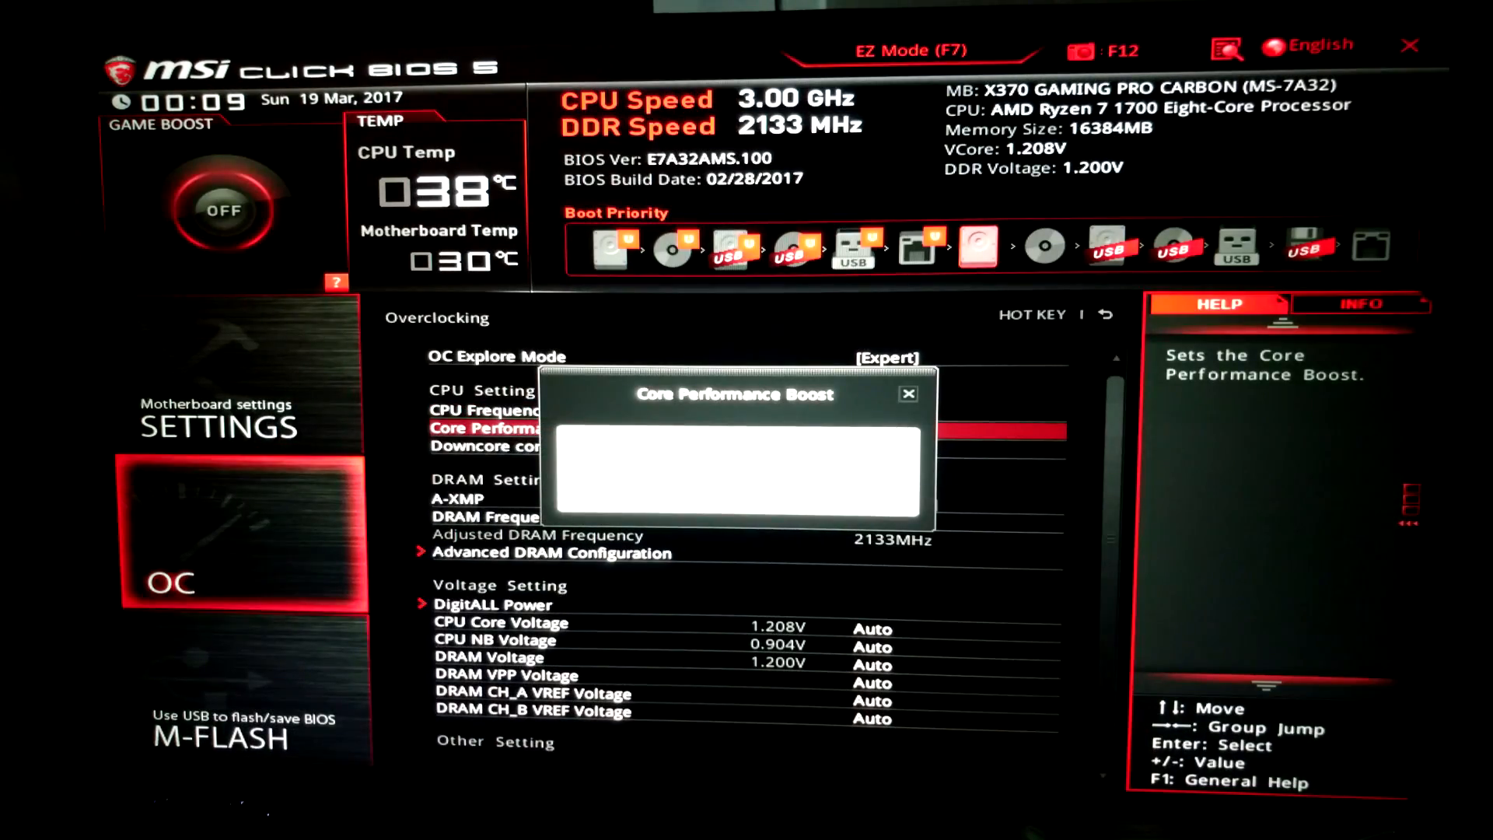
click(905, 393)
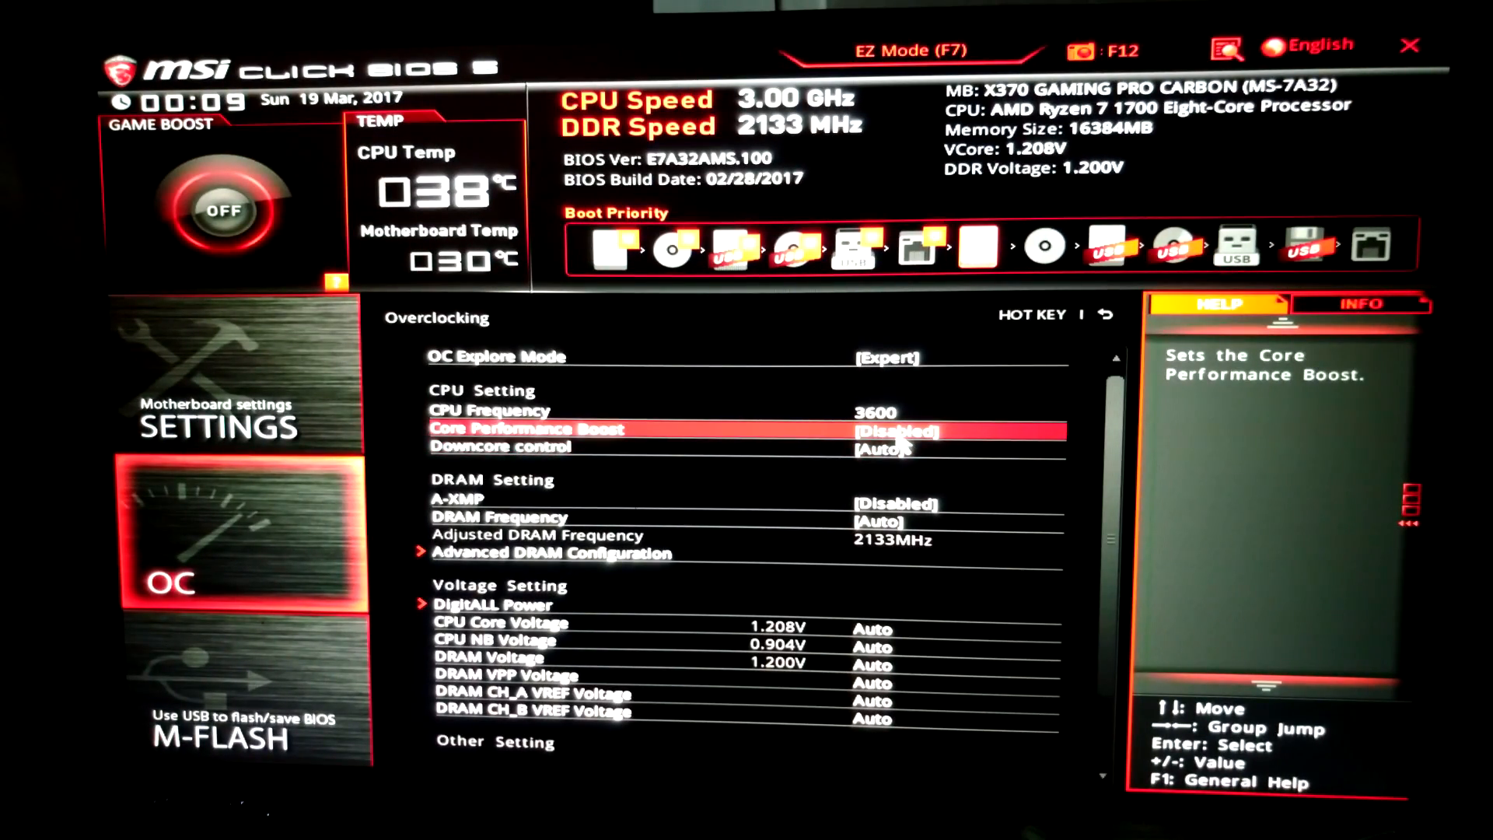
Step: Leave the core count unchanged, raise DRAM frequency to DDR4-2400 and begin editing CPU core voltage
click(499, 446)
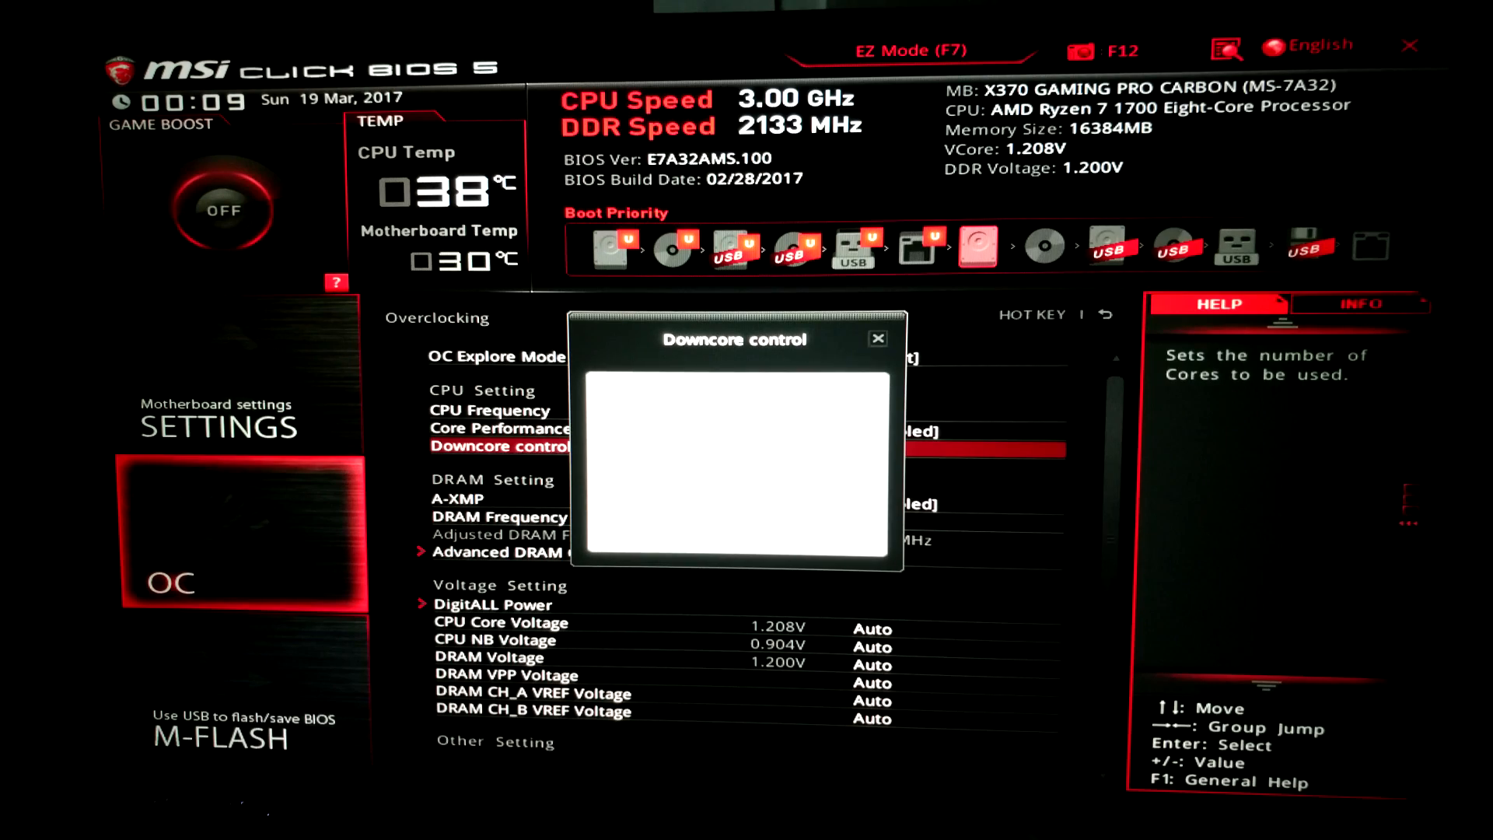
mouse_move(877, 342)
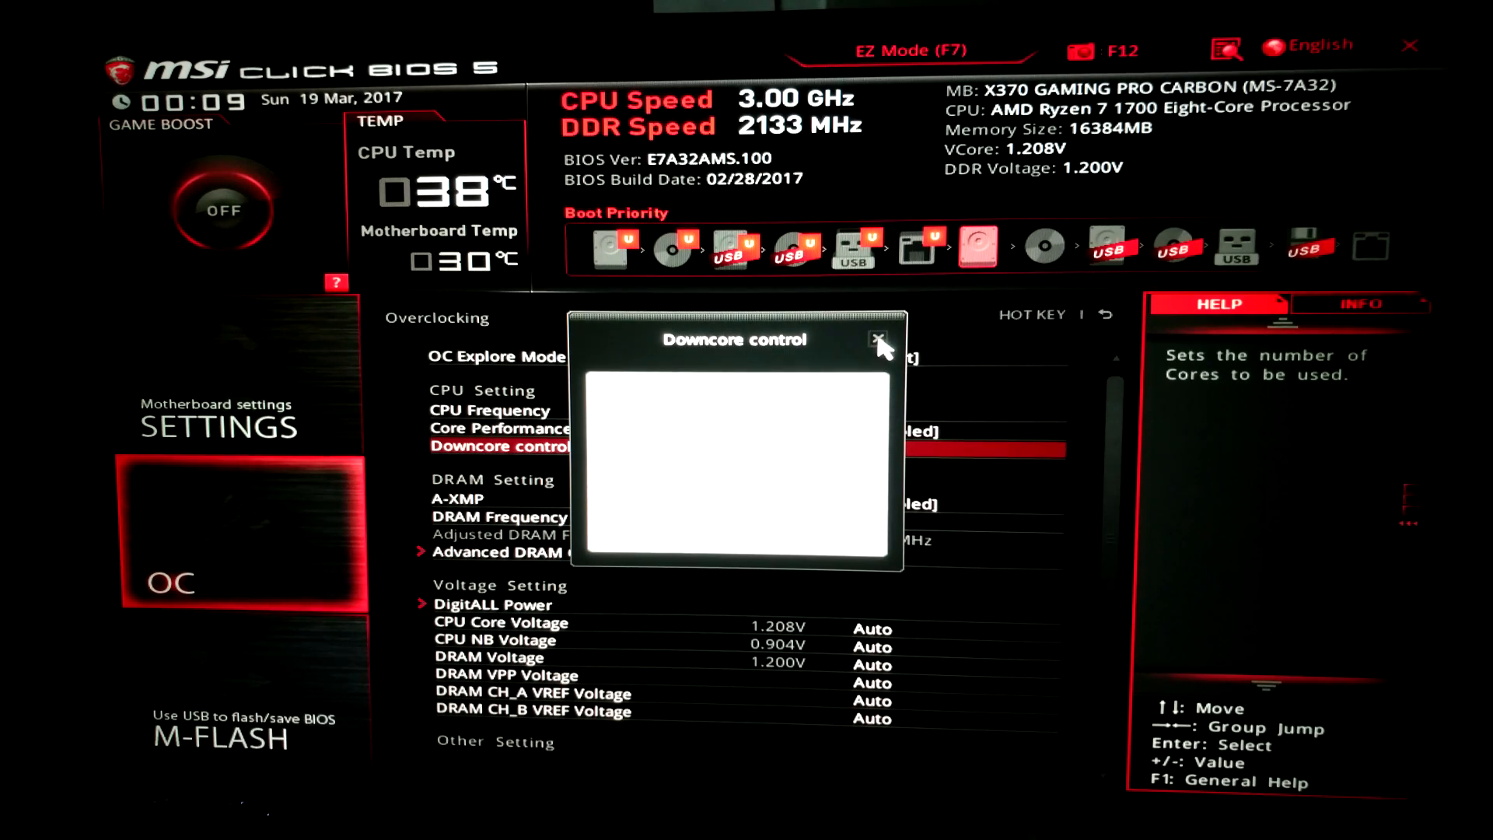
click(878, 341)
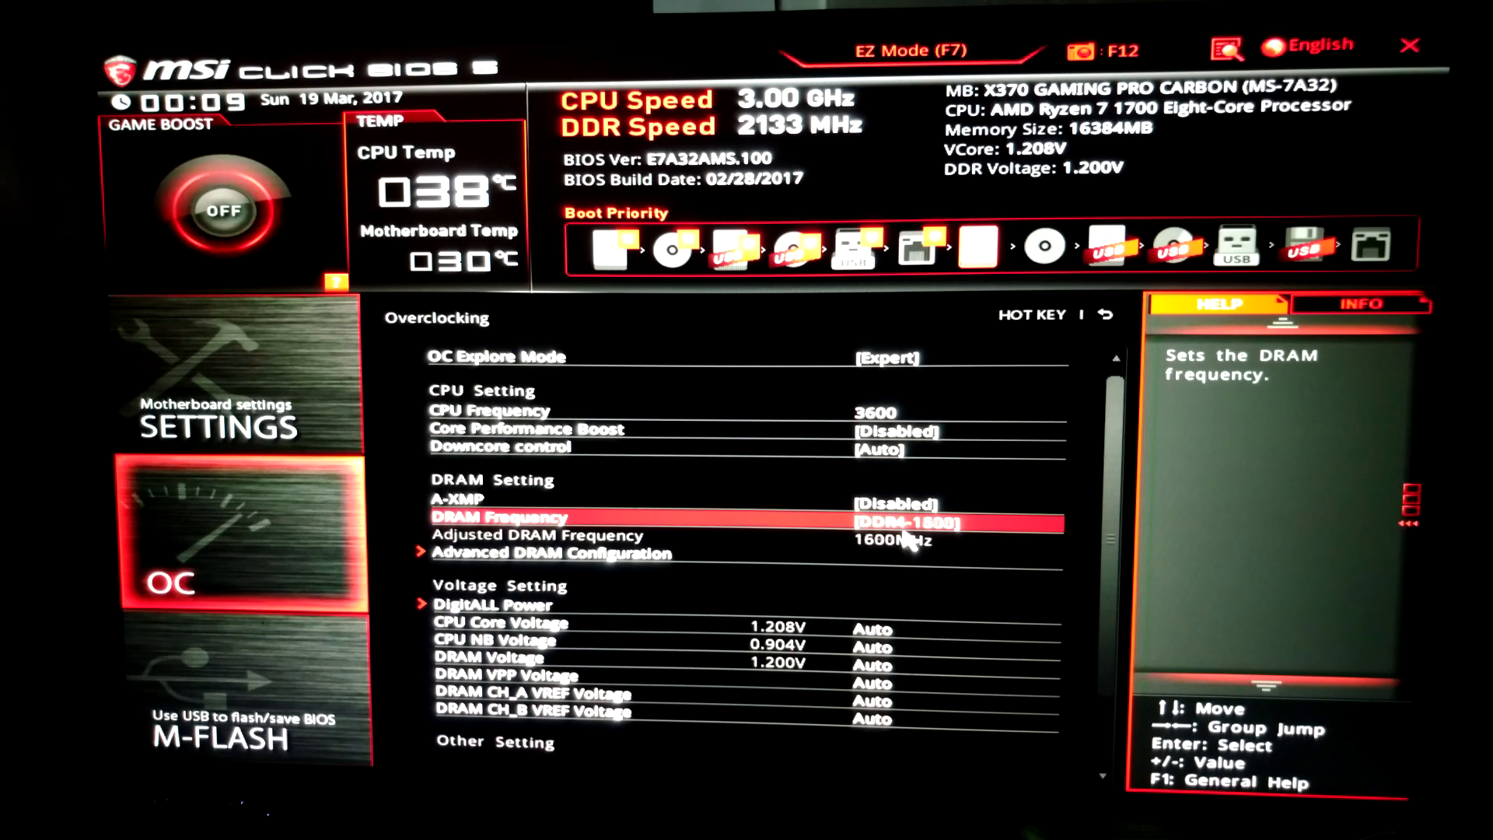
key(up)
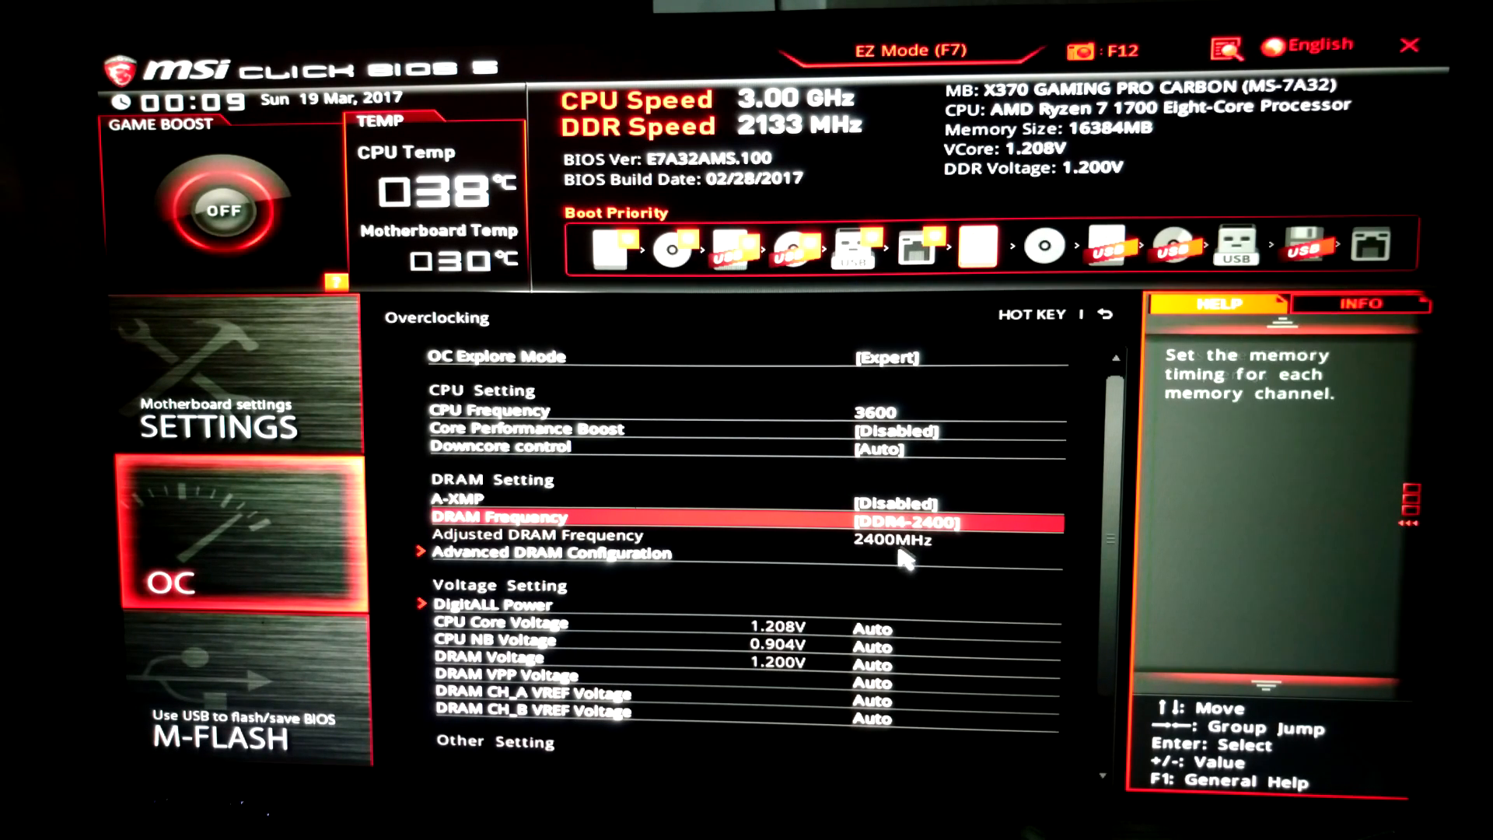
key(down)
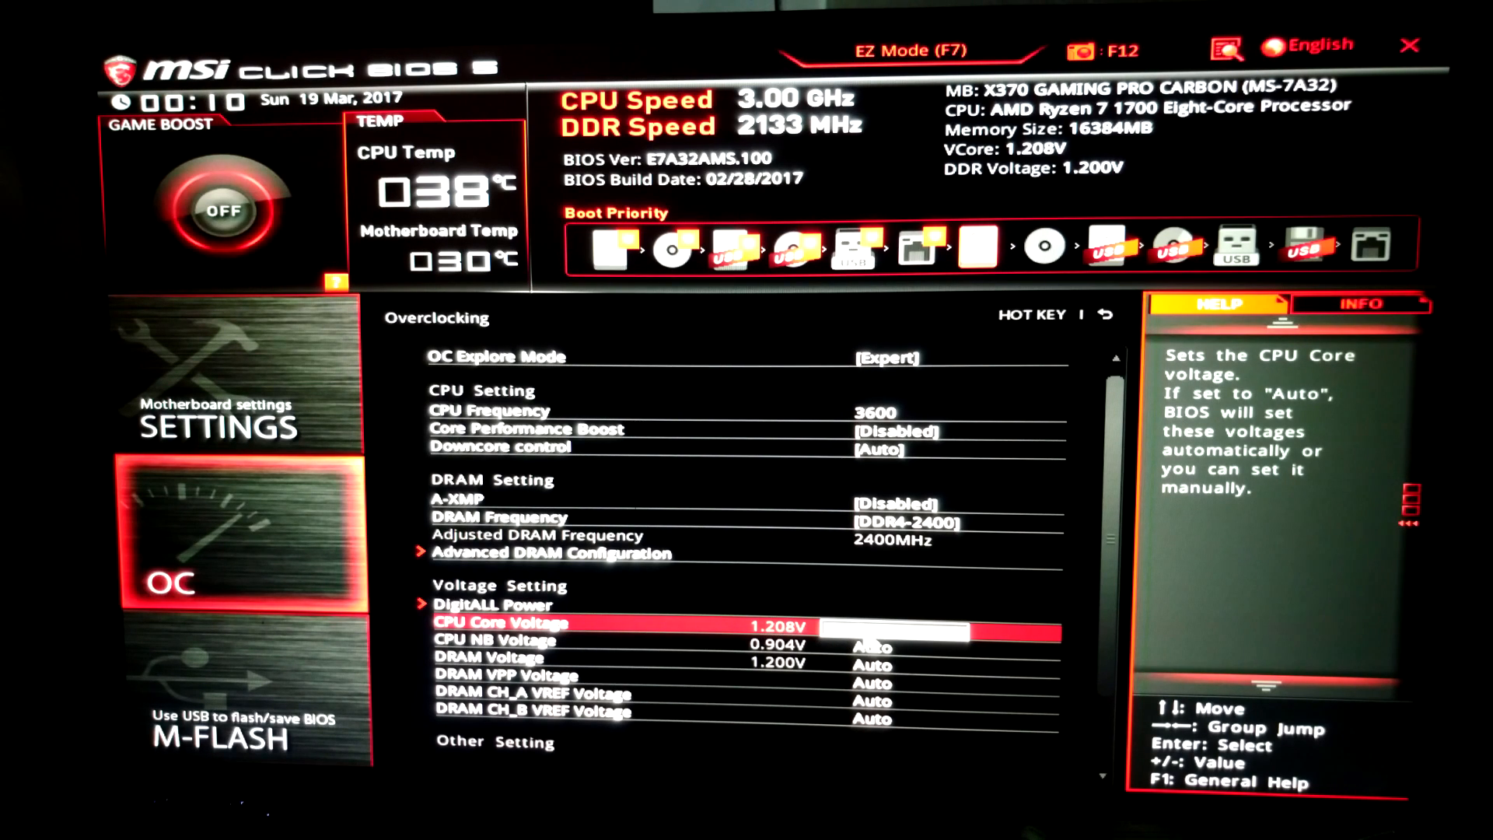
key(Down)
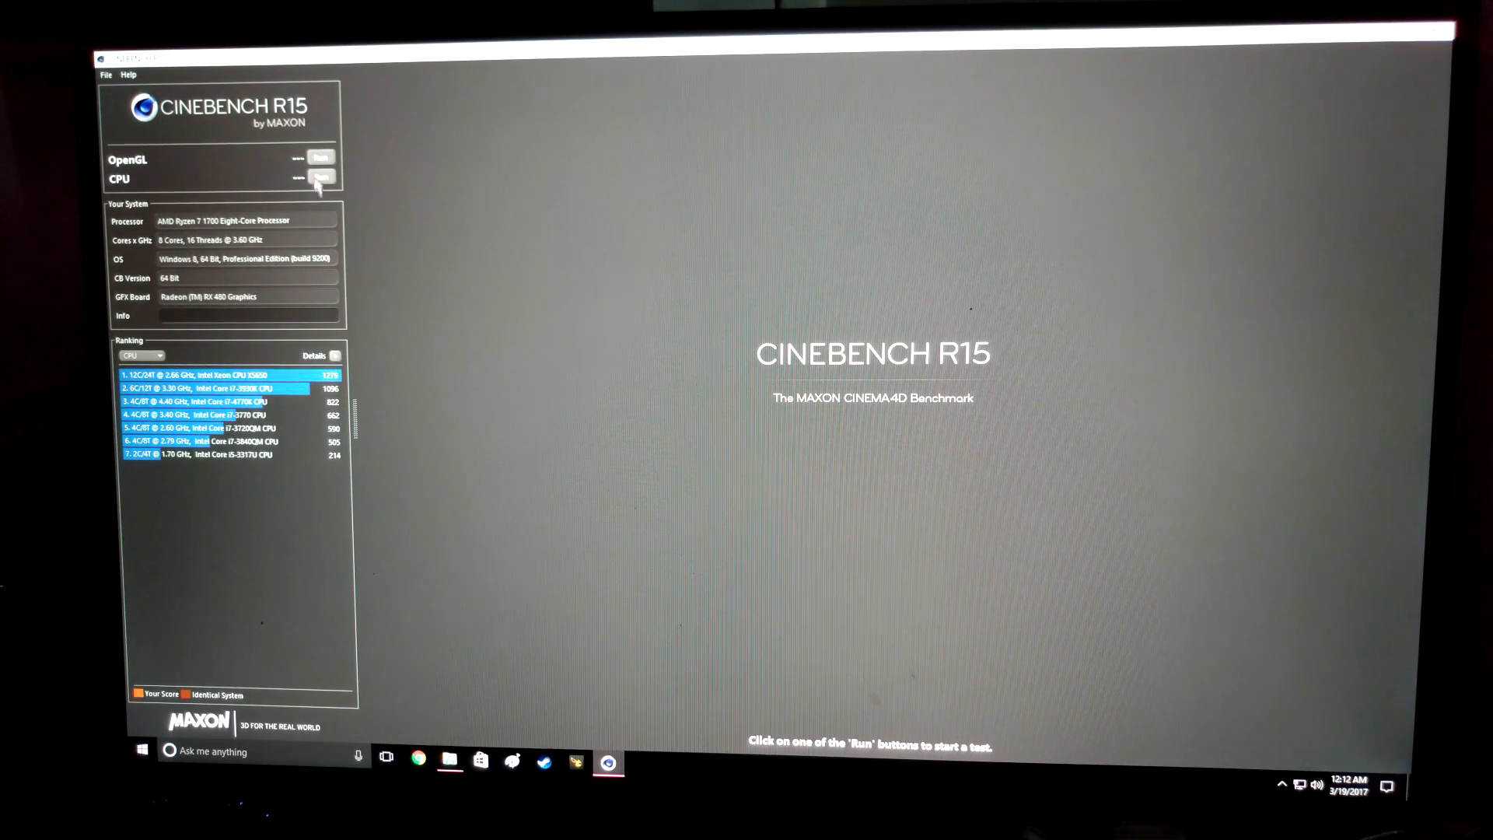
Step: Start the Cinebench R15 CPU render benchmark at 3.60 GHz
click(322, 177)
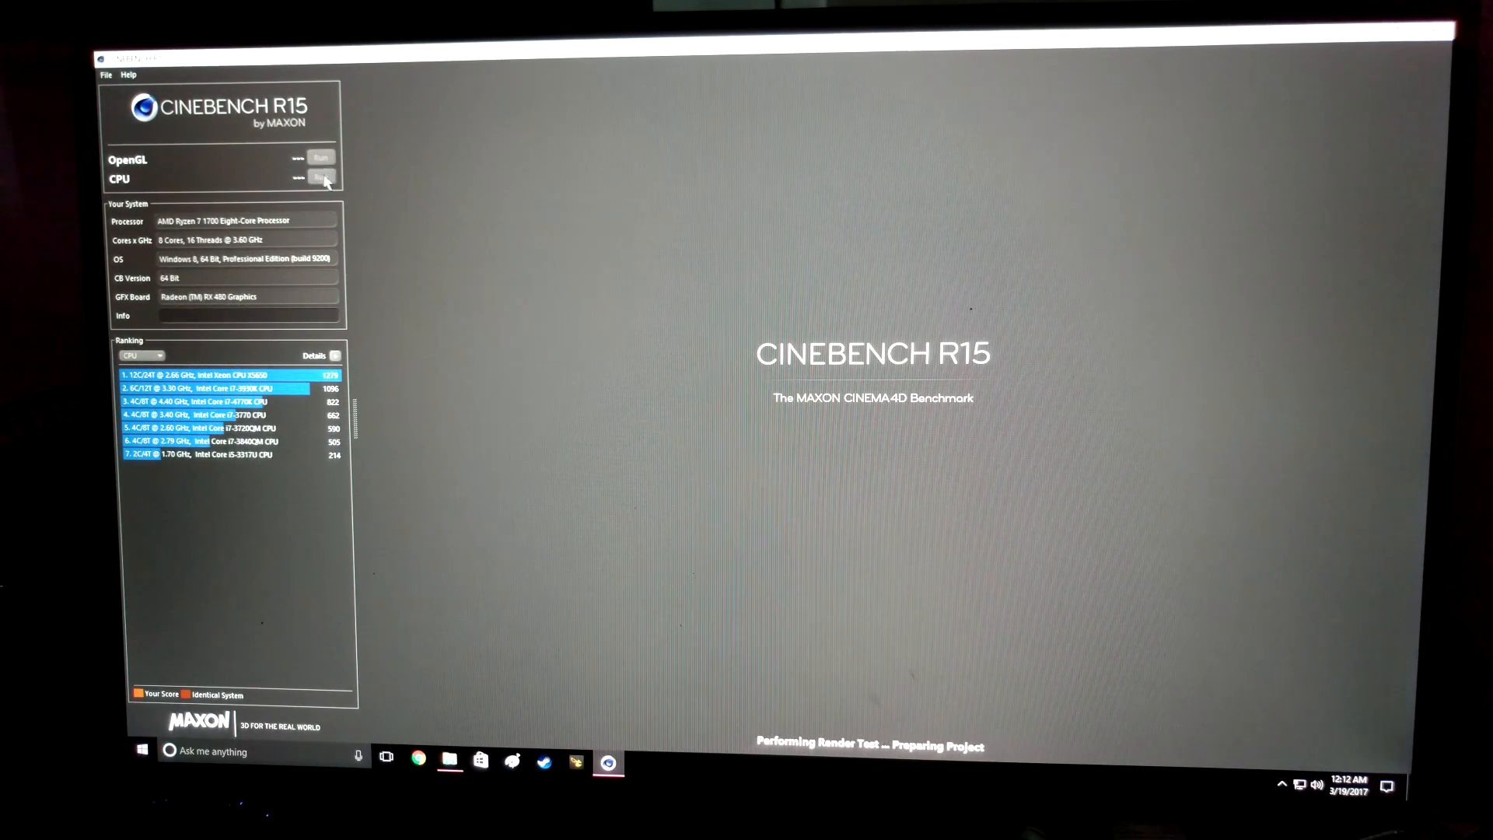
click(322, 177)
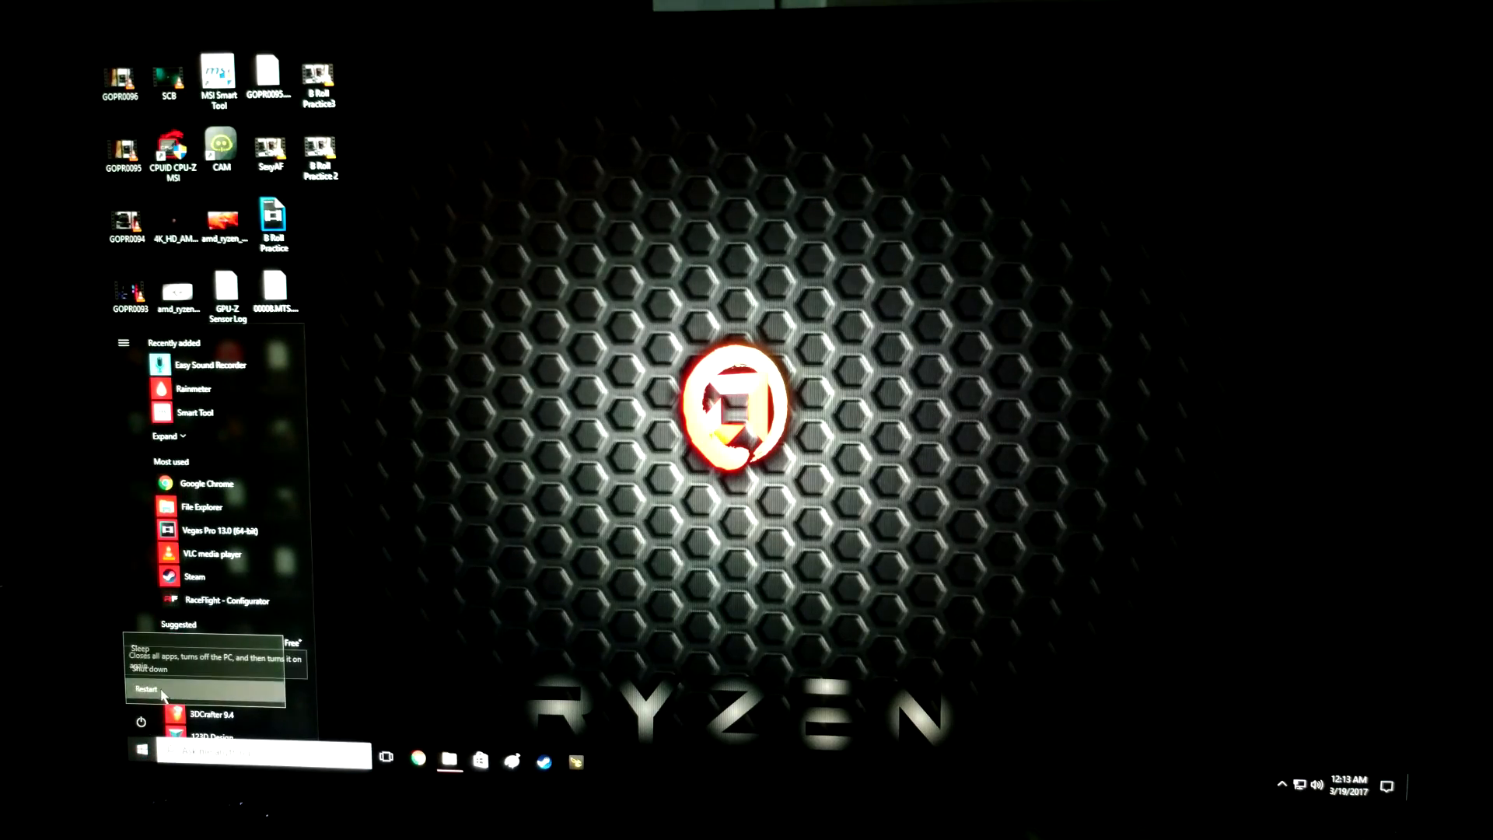
Step: Restart the computer from the Start menu power options
click(146, 689)
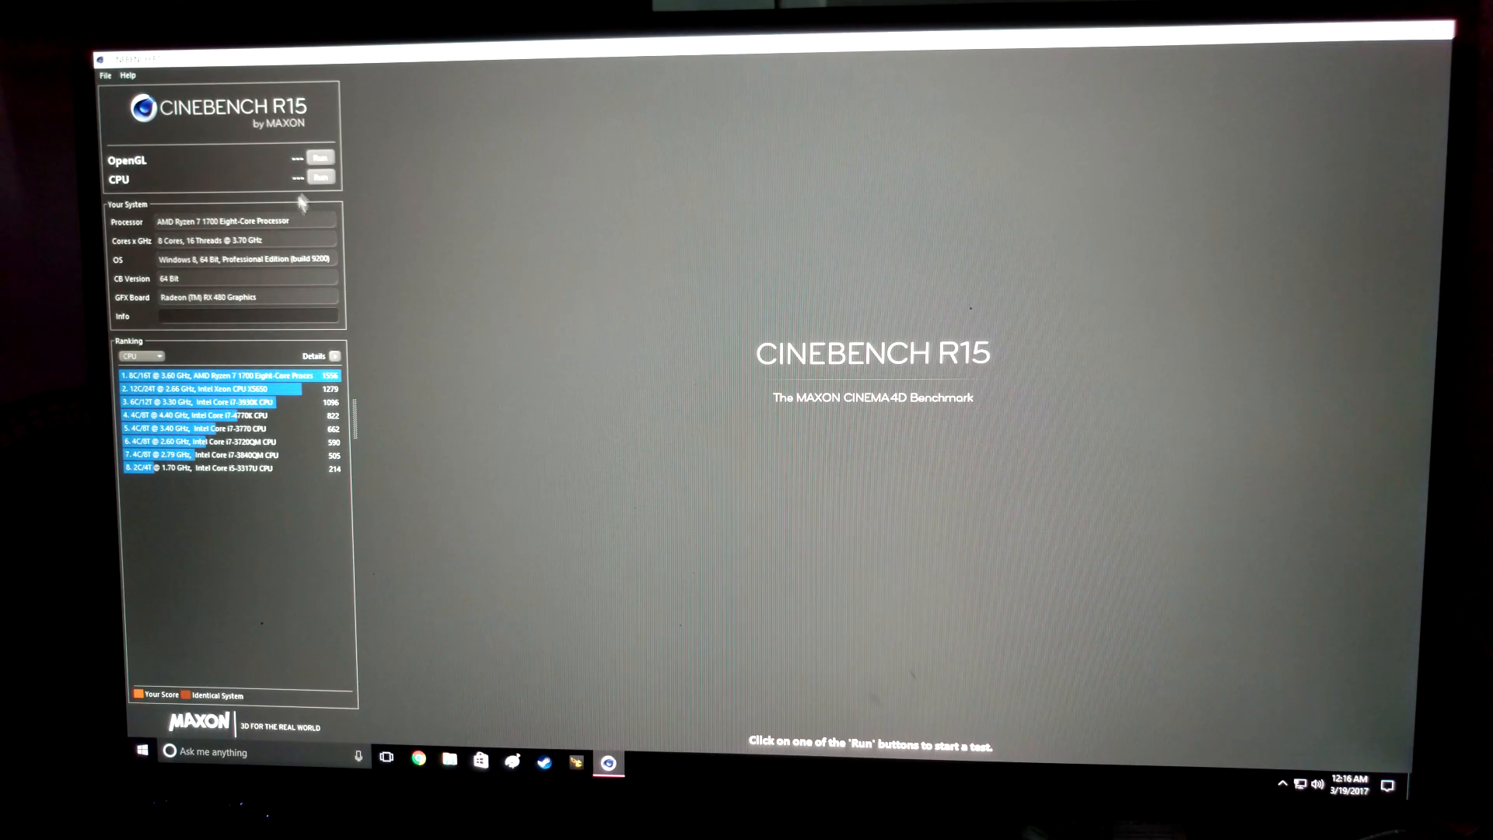
Step: Run the CPU benchmark at 3.70 GHz for 1599 cb, then start a run at 3.80 GHz
click(321, 178)
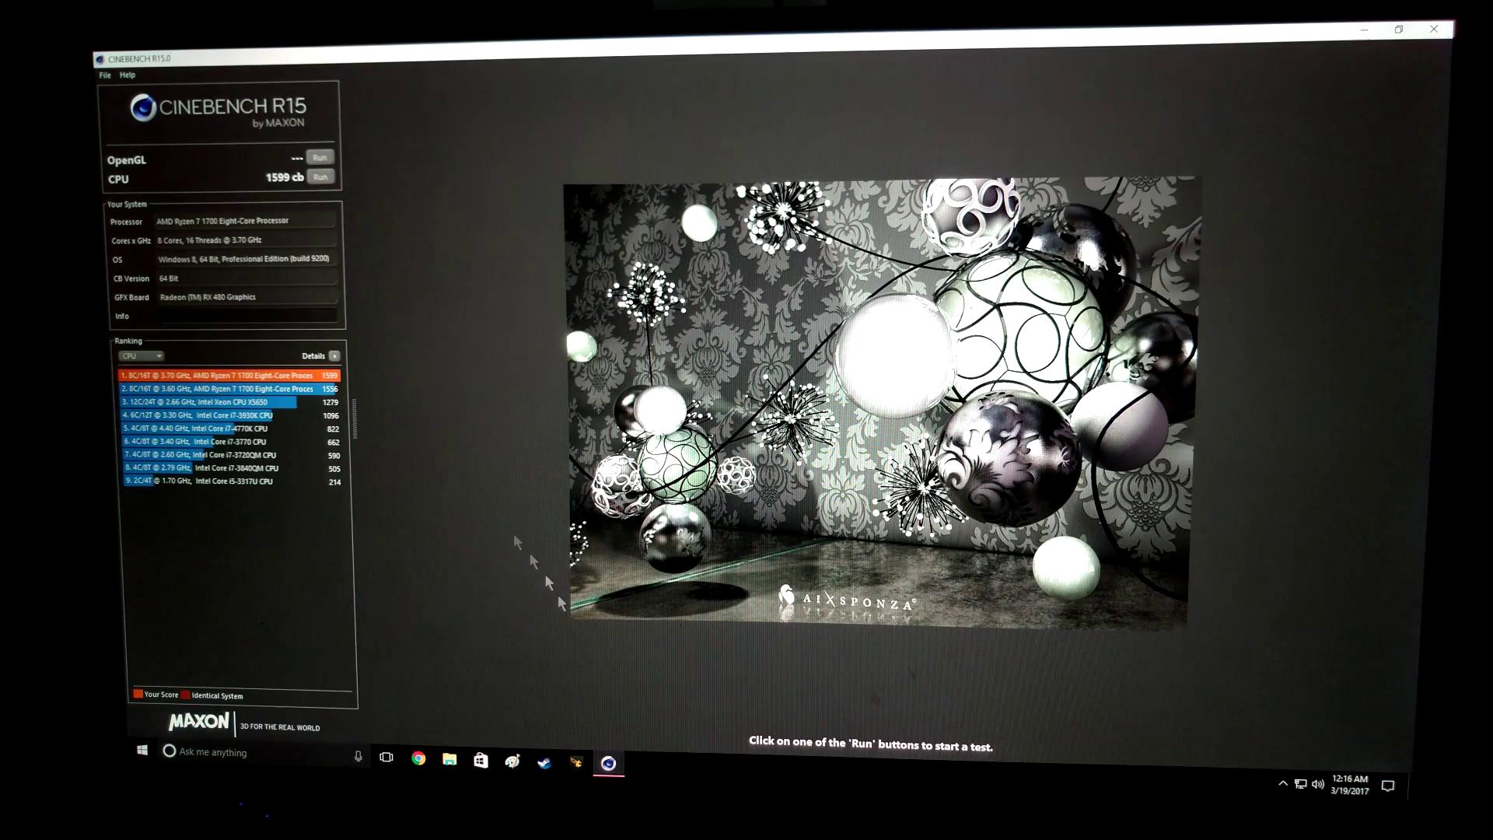
mouse_move(1436, 28)
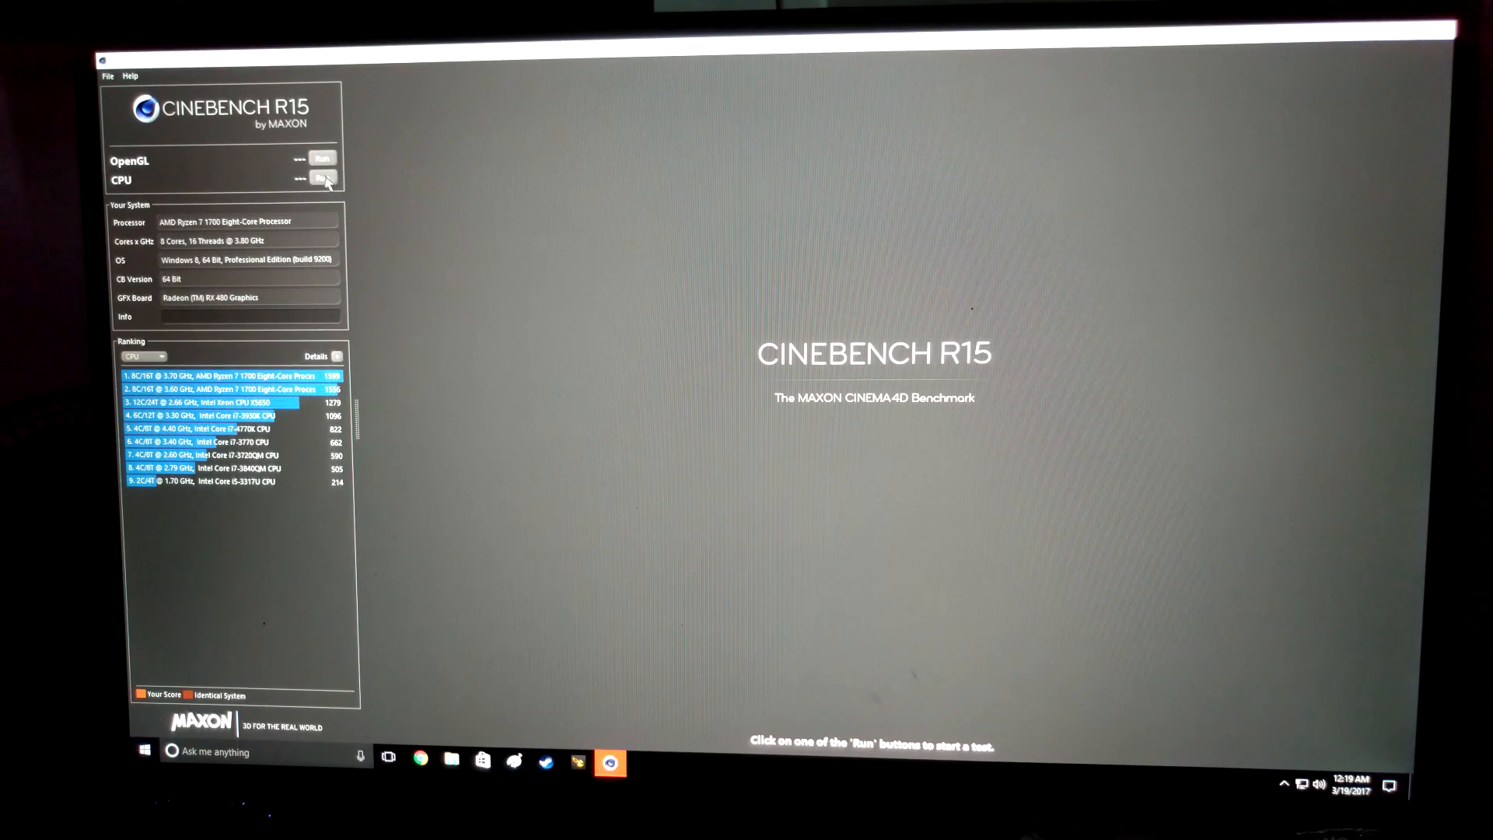
click(324, 177)
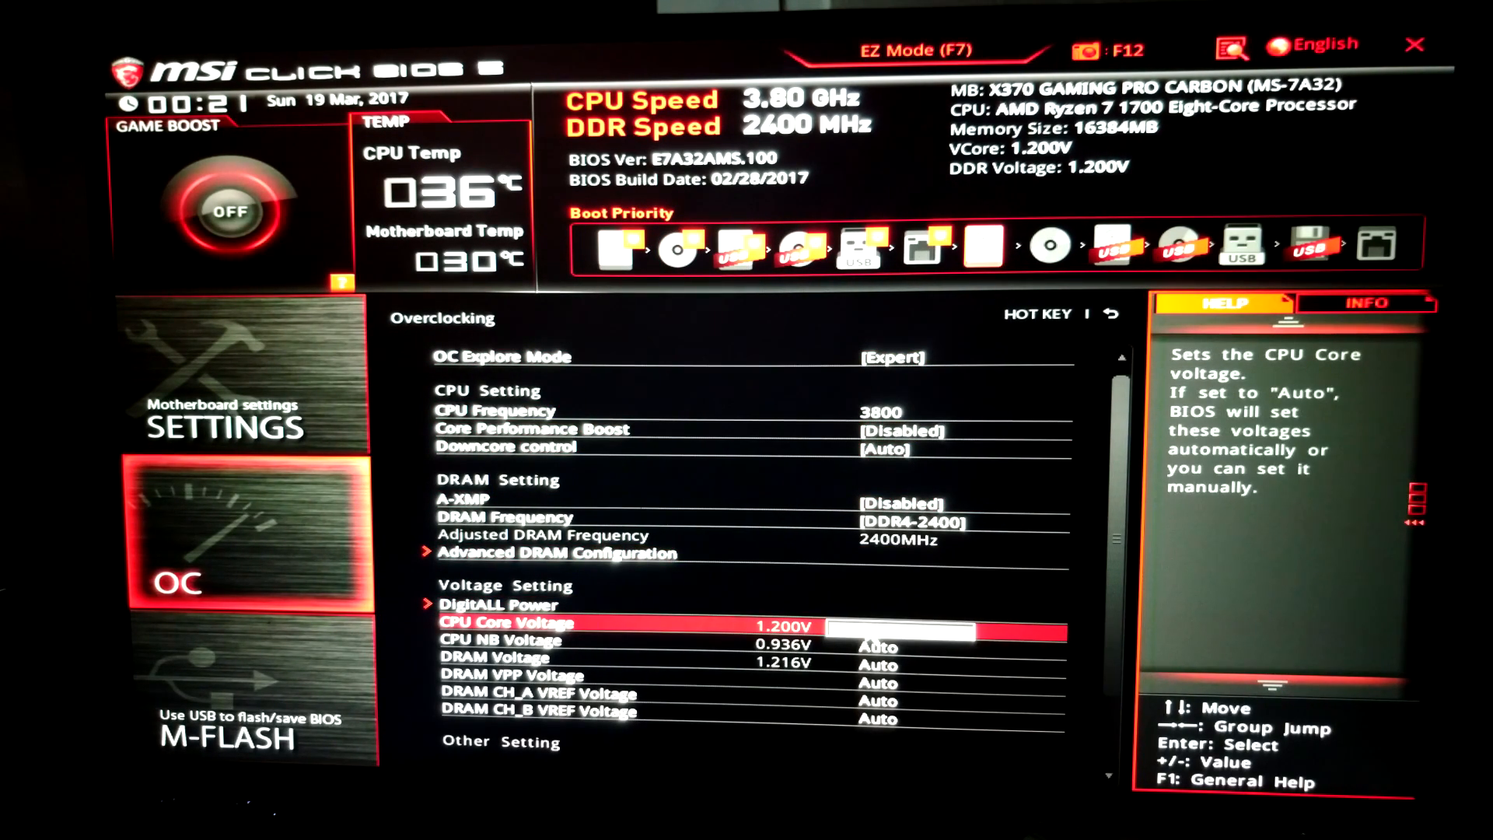
key(Up)
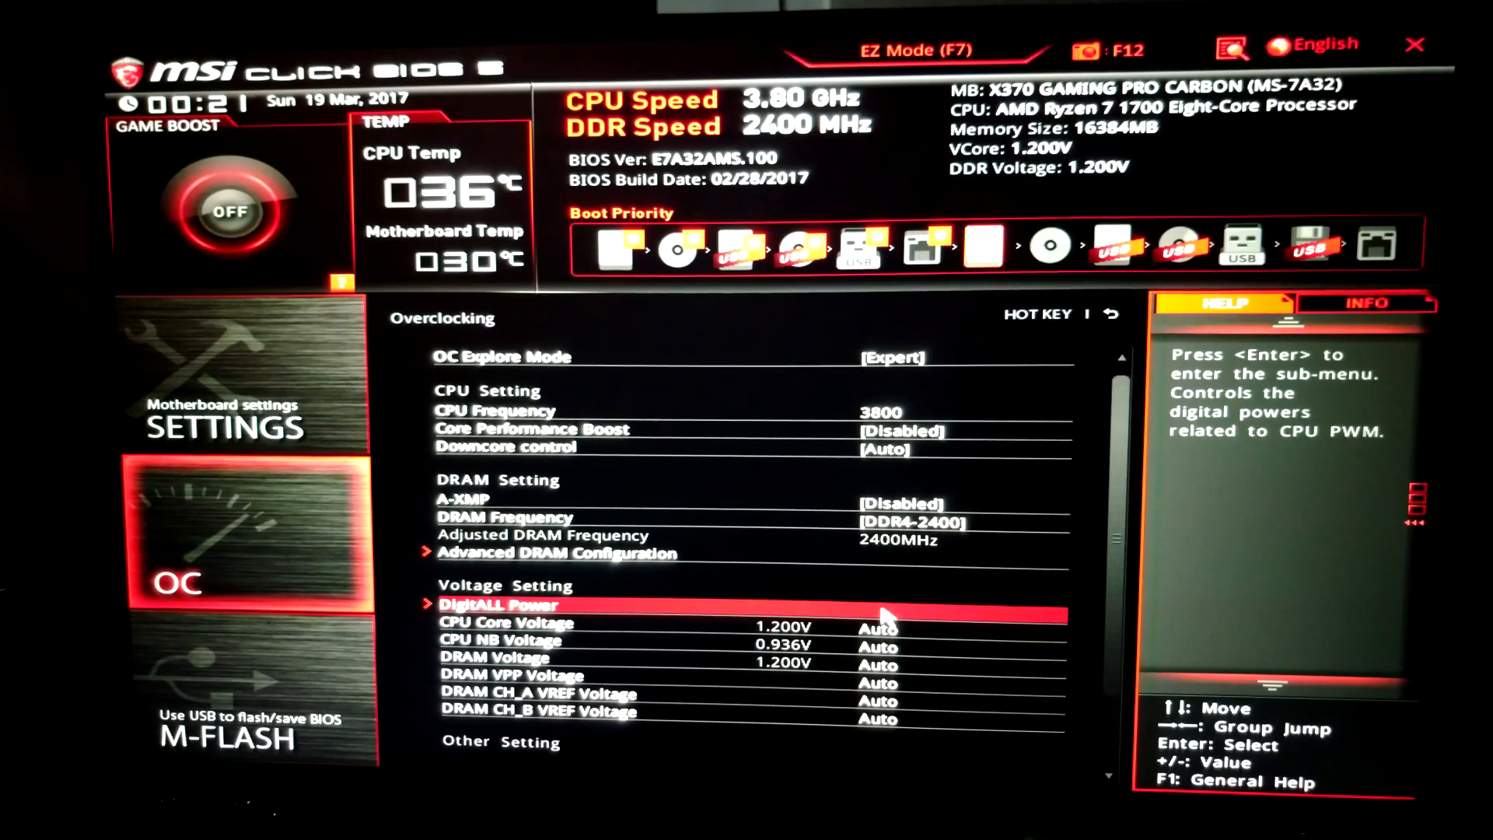
key(Down)
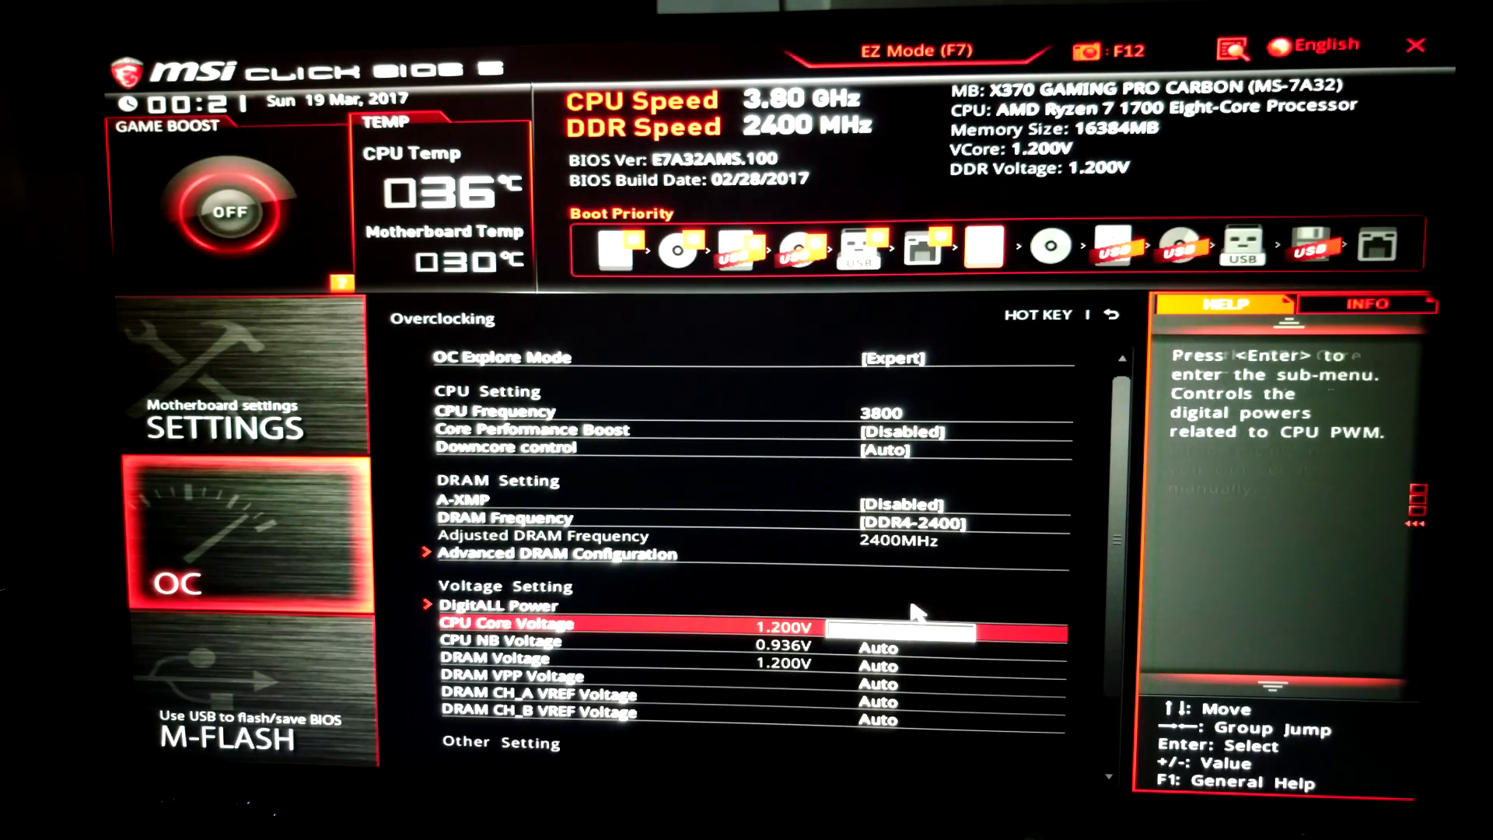
key(up)
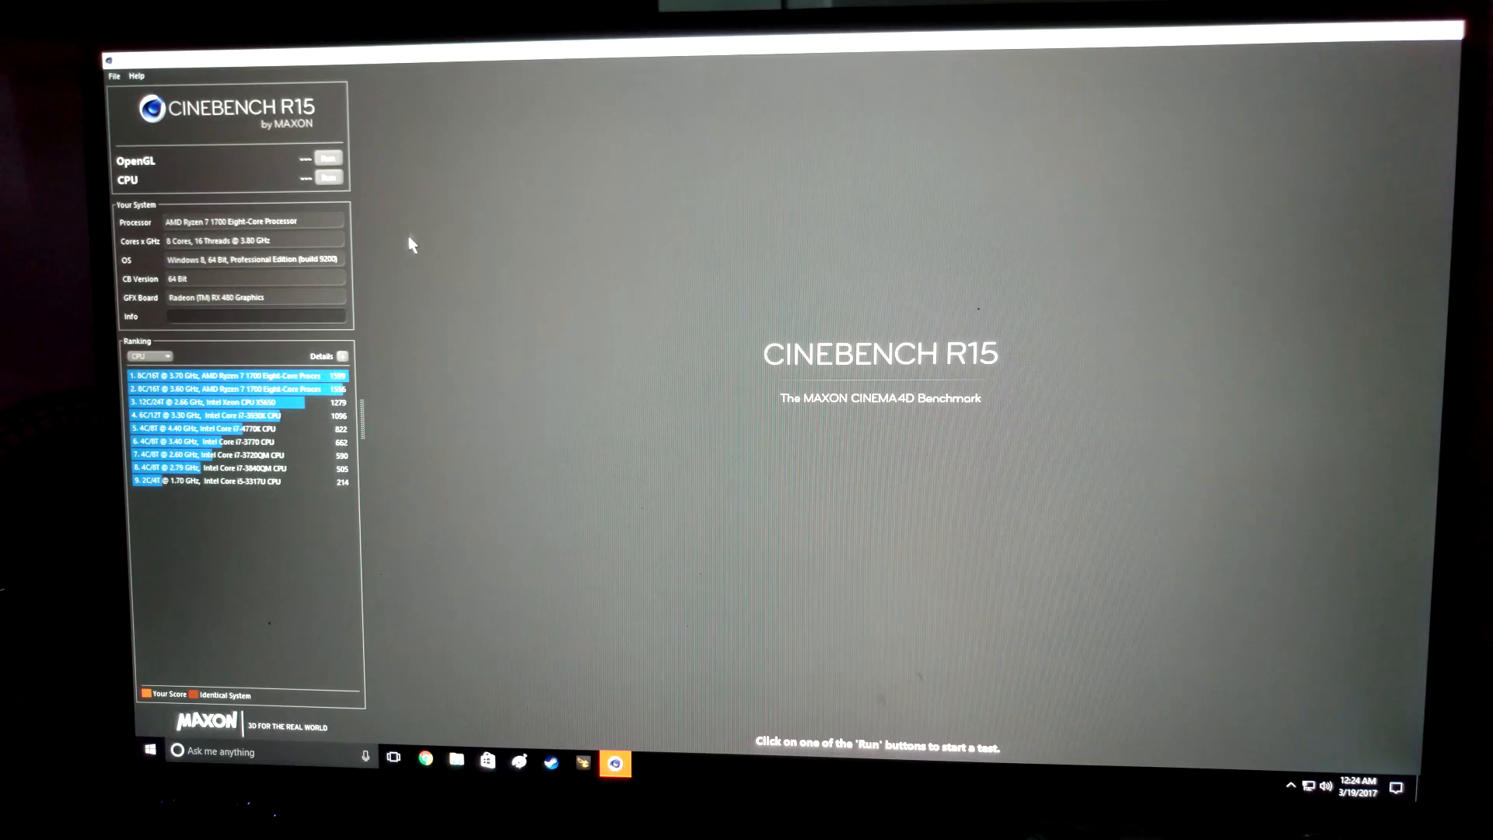
mouse_move(329, 190)
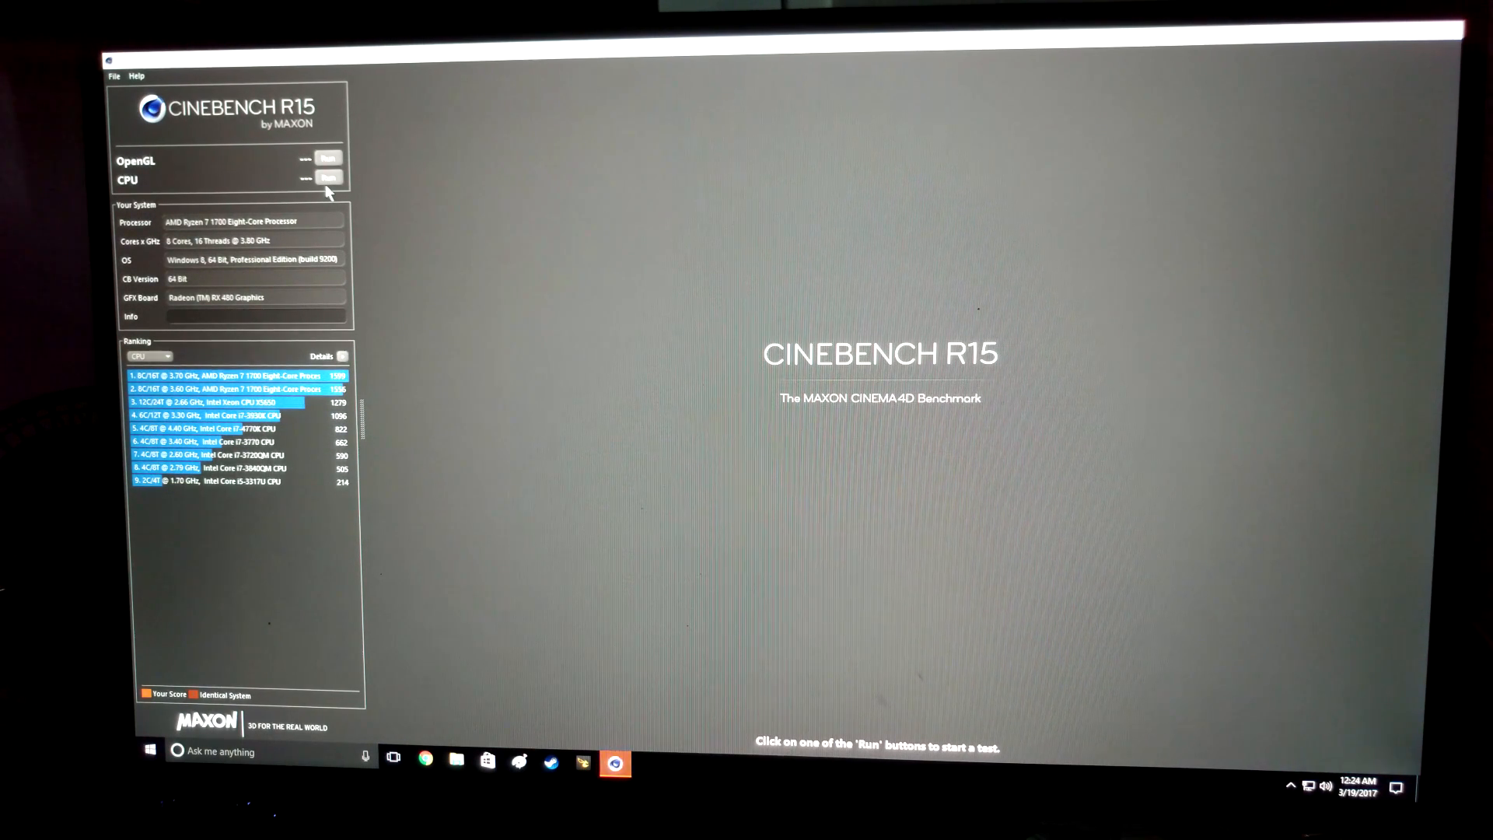
mouse_move(331, 188)
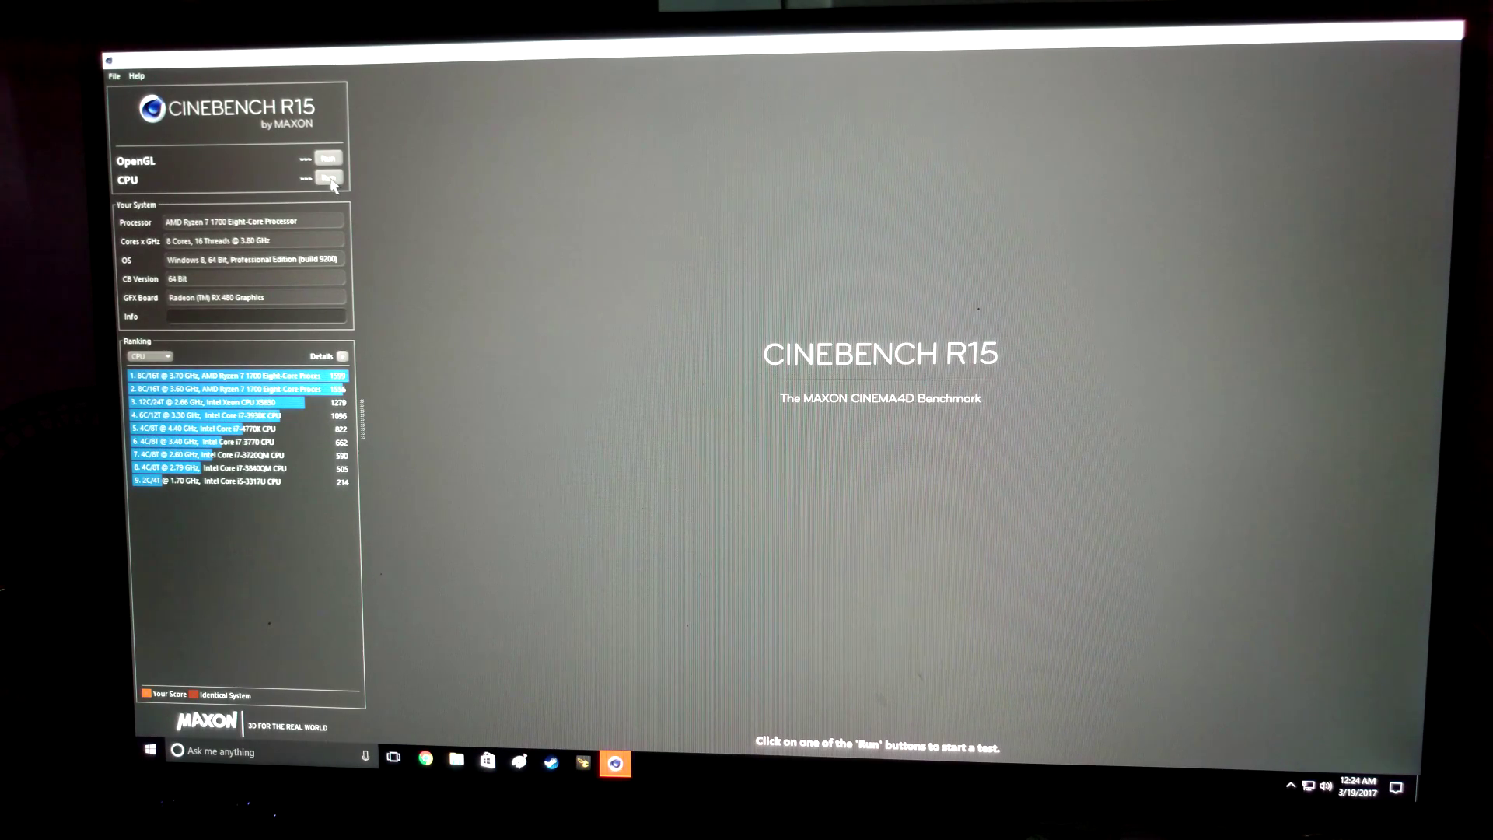
Step: Run the CPU benchmark at 3.80 GHz, scoring 1655 cb
click(329, 179)
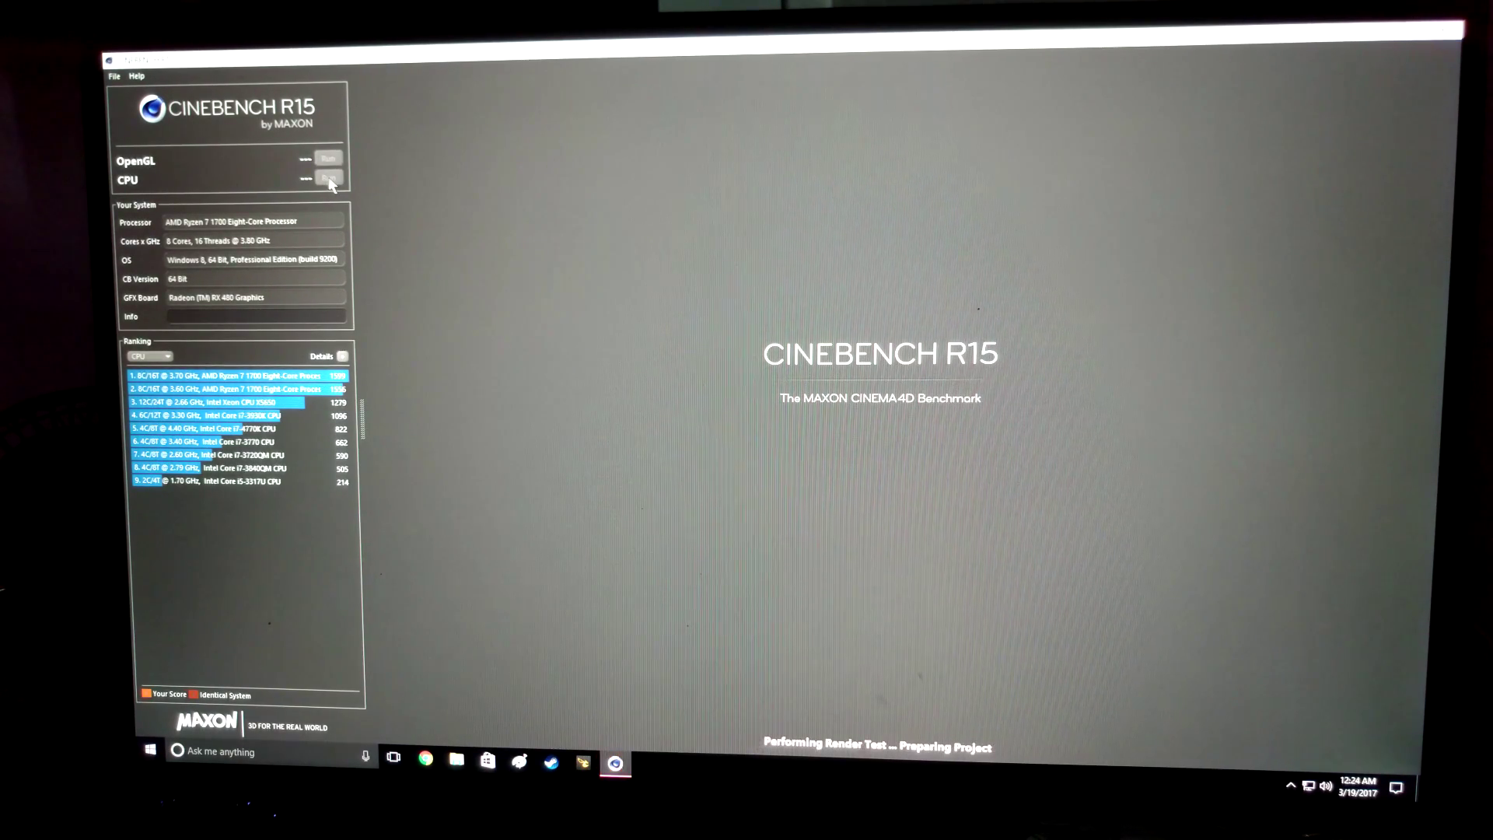
click(328, 181)
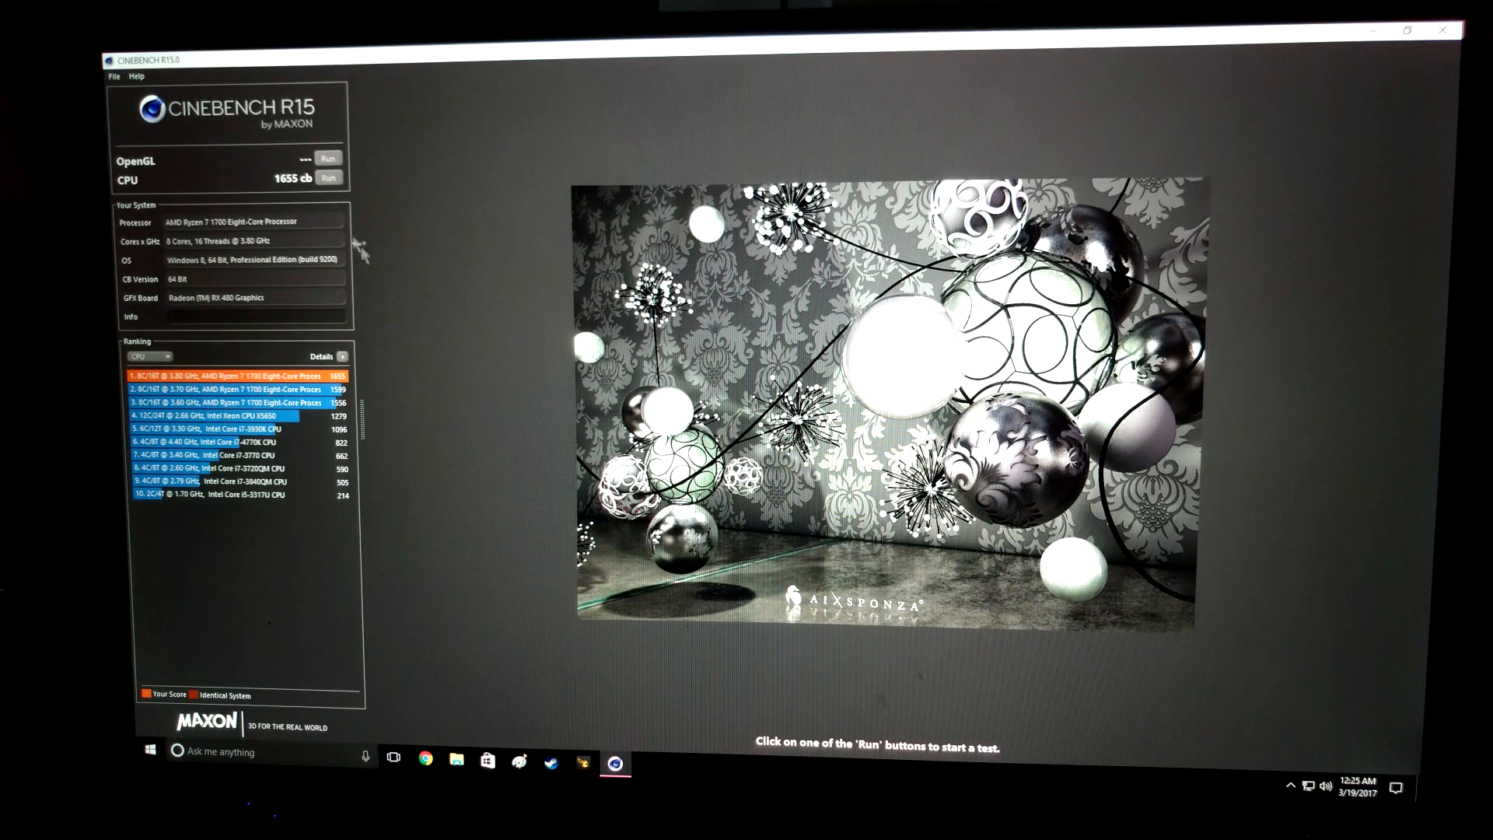
mouse_move(350, 404)
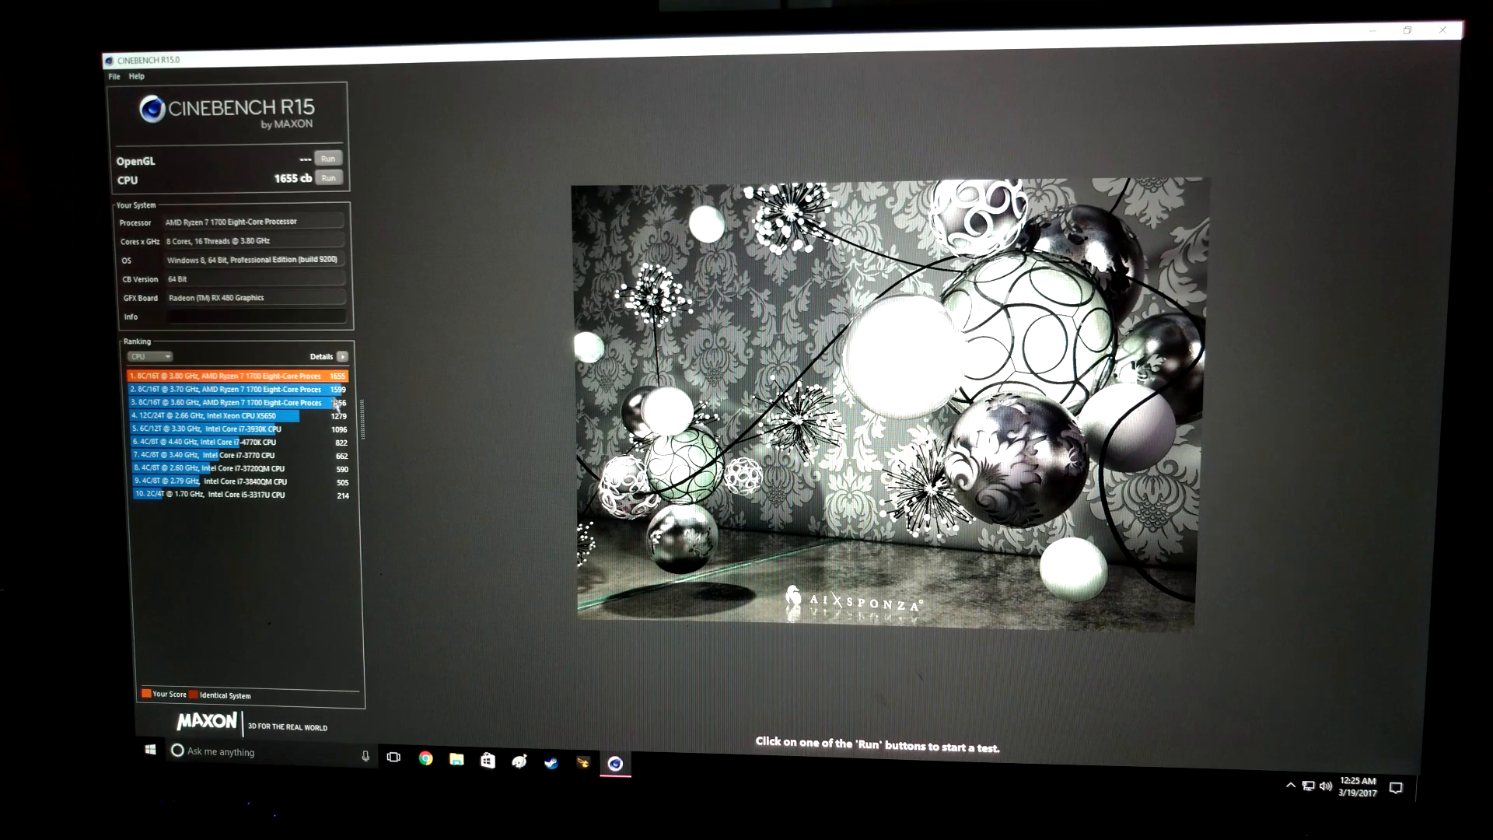
mouse_move(345, 429)
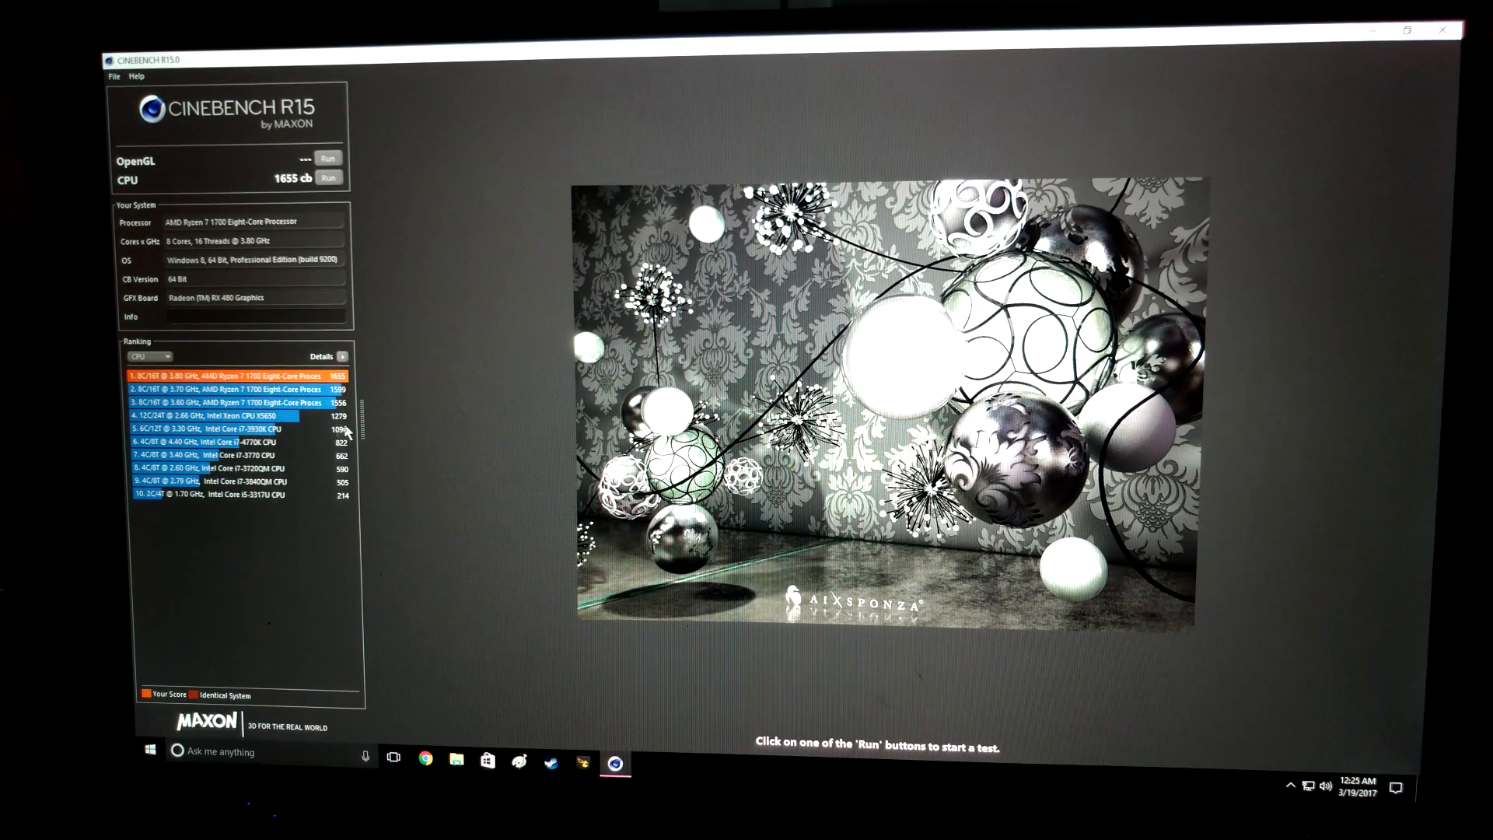
mouse_move(1442, 31)
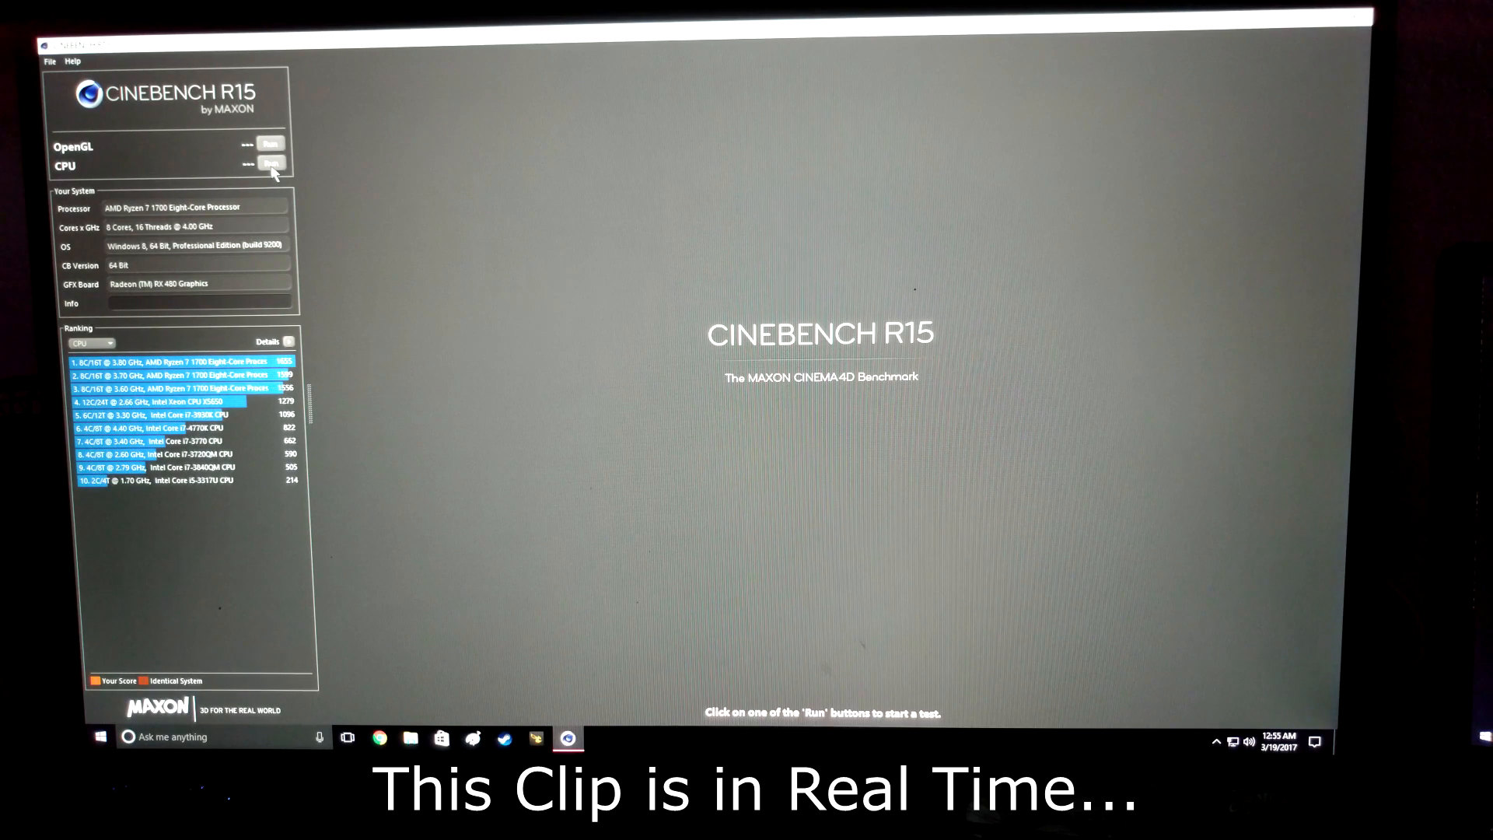
Step: Run the CPU benchmark at 4.00 GHz, scoring a top-ranked 1732 cb
click(270, 165)
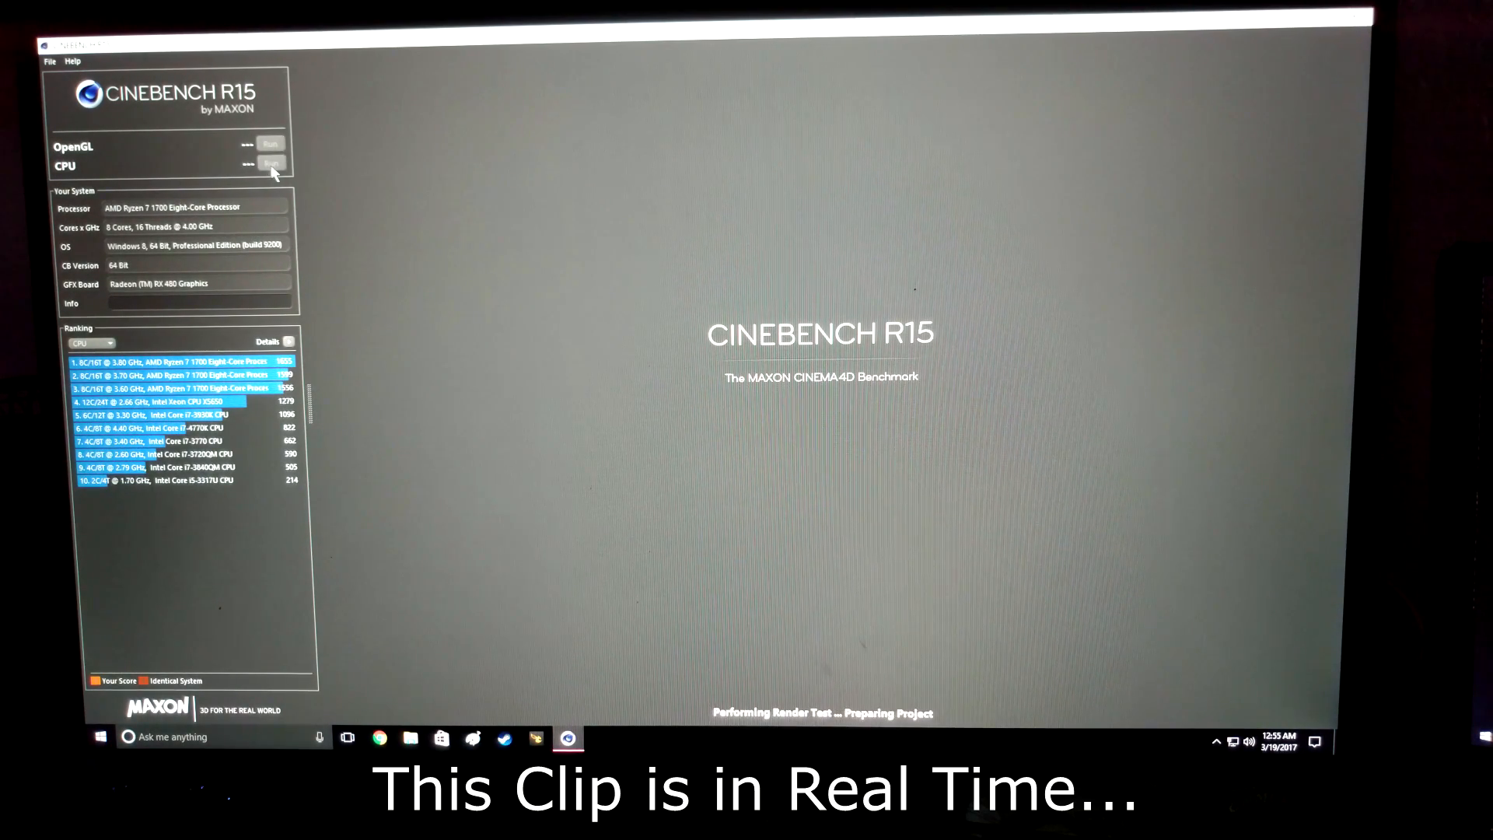
click(272, 167)
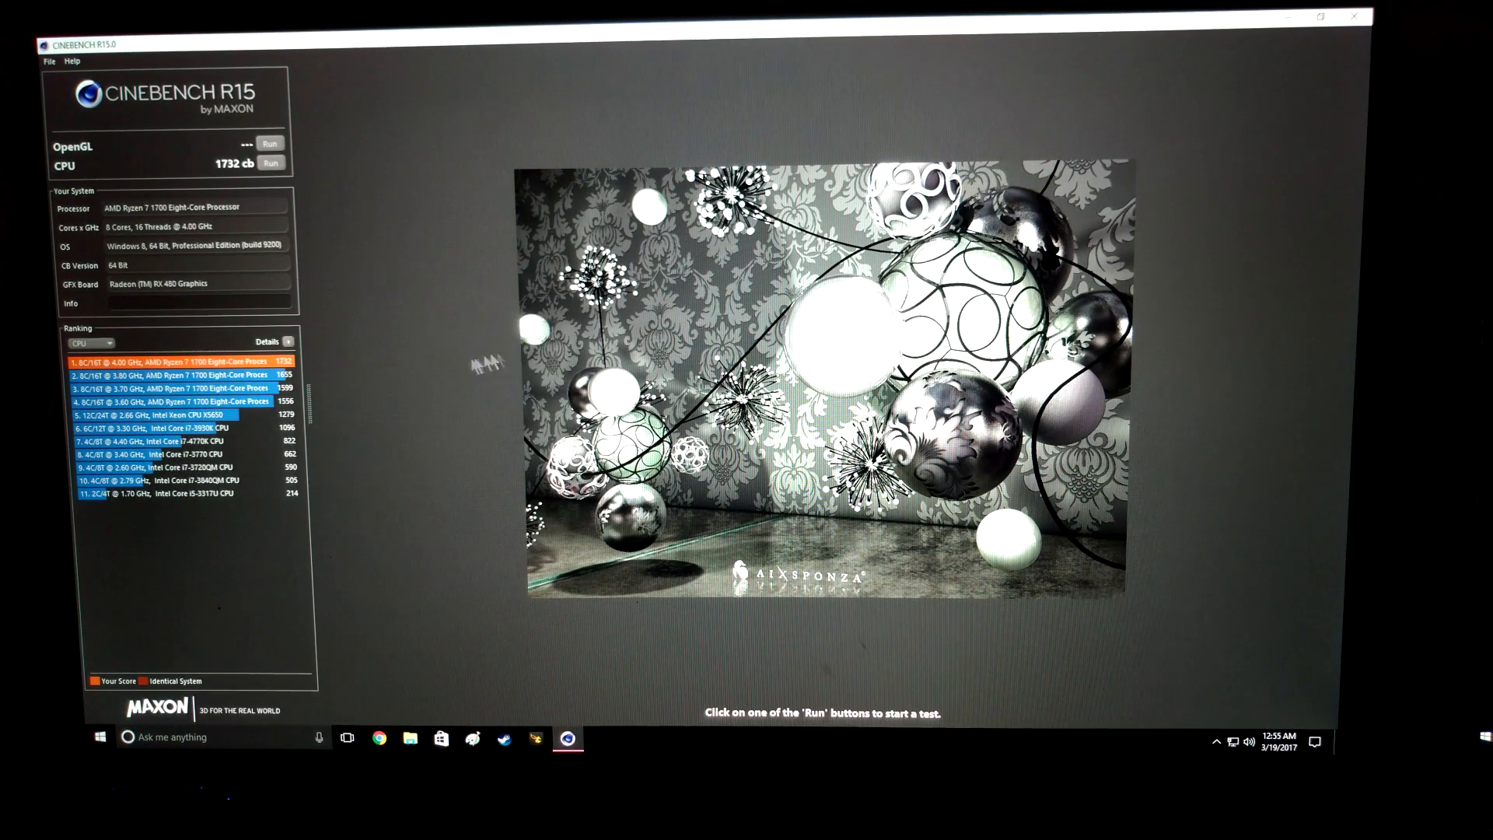
mouse_move(775, 115)
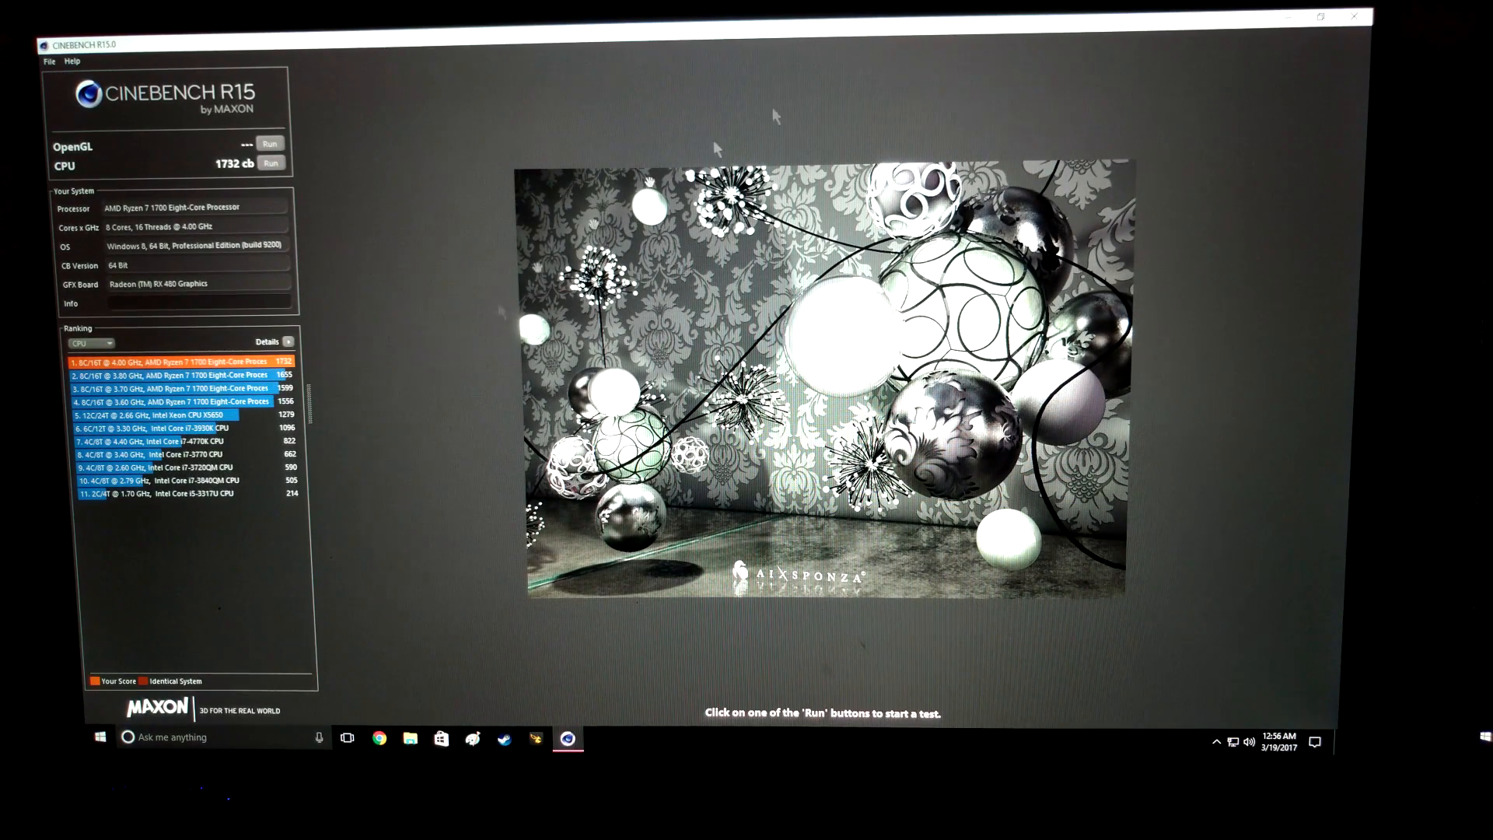